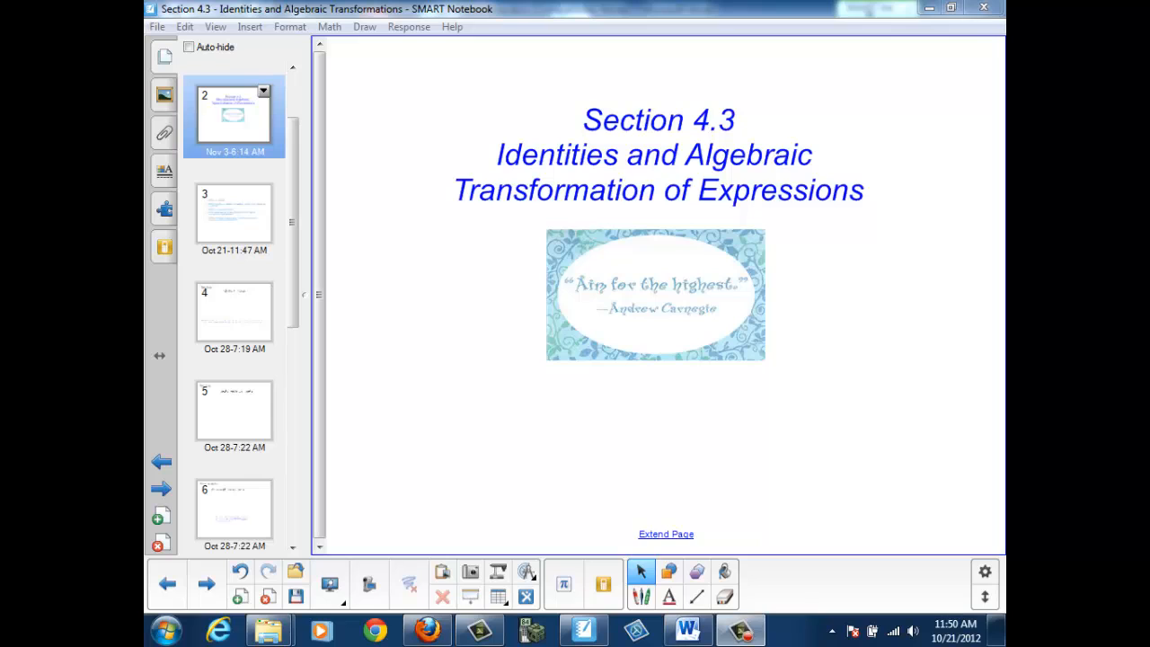
# Move from the title slide to the guiding-questions slide via the Page Sorter thumbnail
pyautogui.click(234, 212)
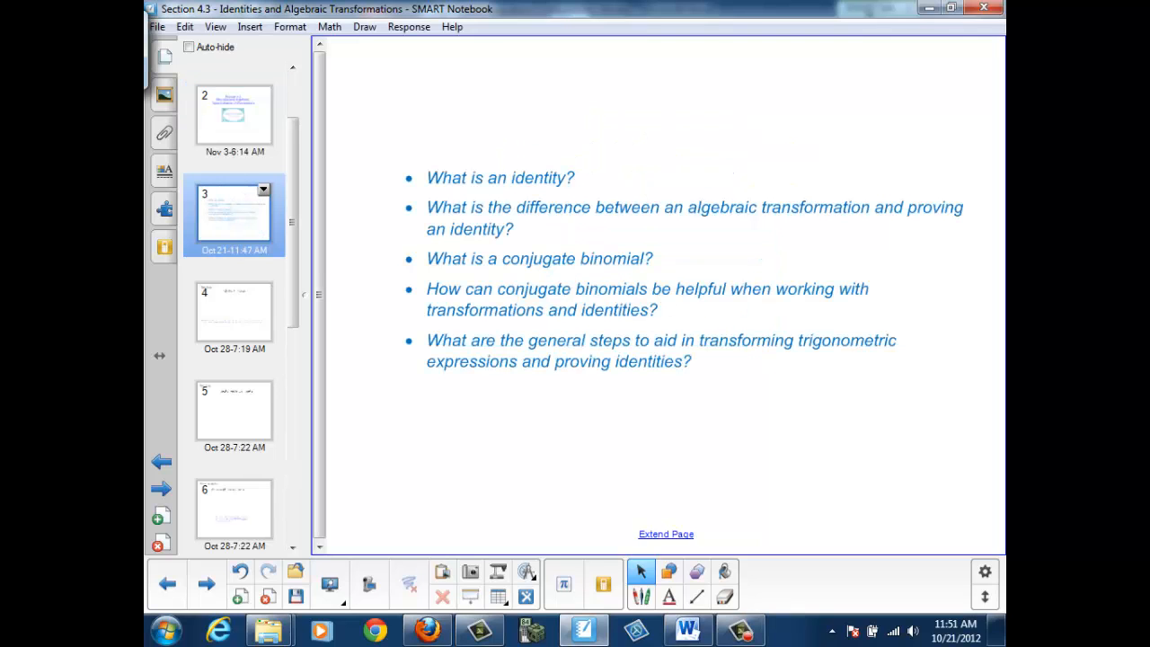
pyautogui.moveTo(427, 178); pyautogui.dragTo(575, 178)
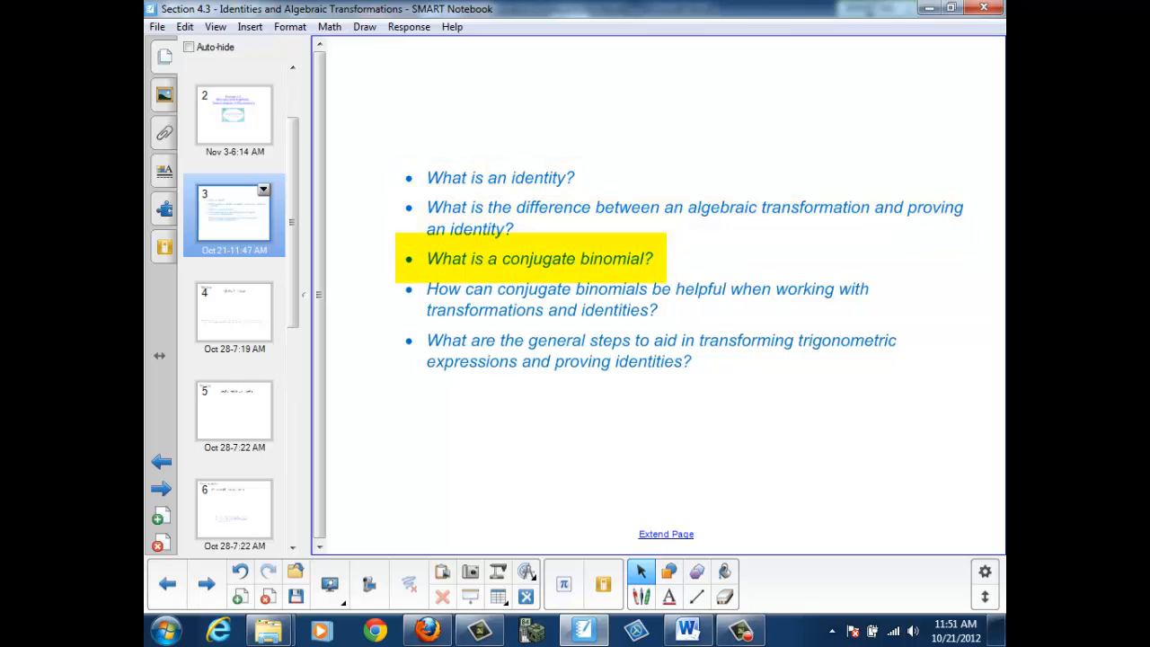
pyautogui.moveTo(428, 298); pyautogui.dragTo(884, 298)
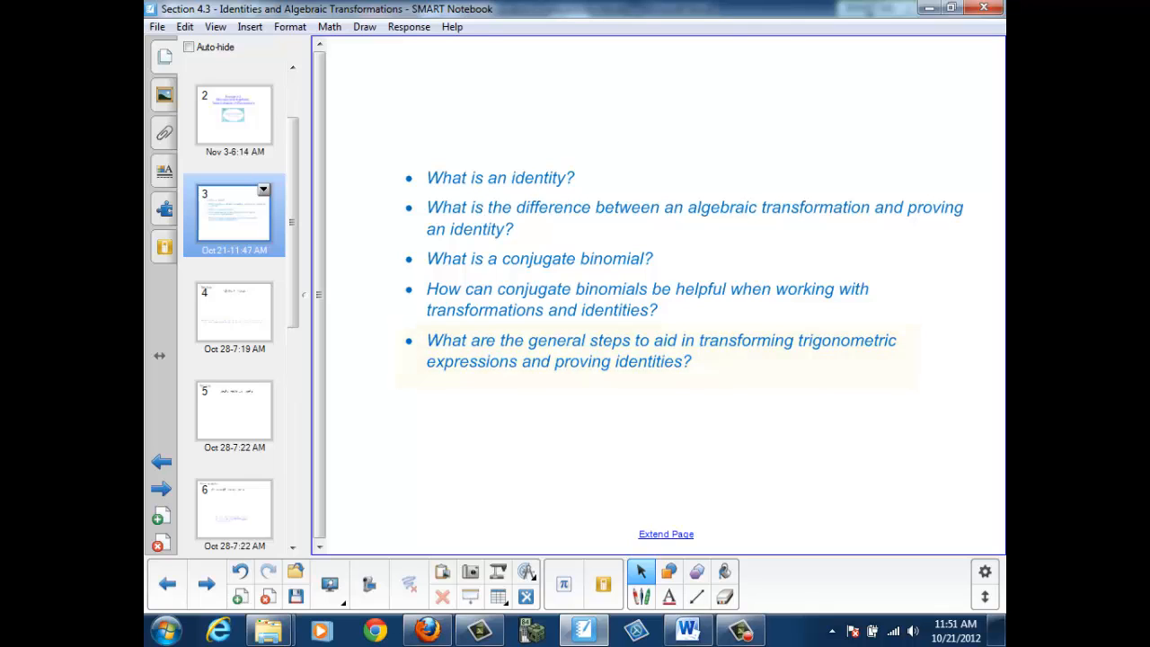
pyautogui.click(233, 312)
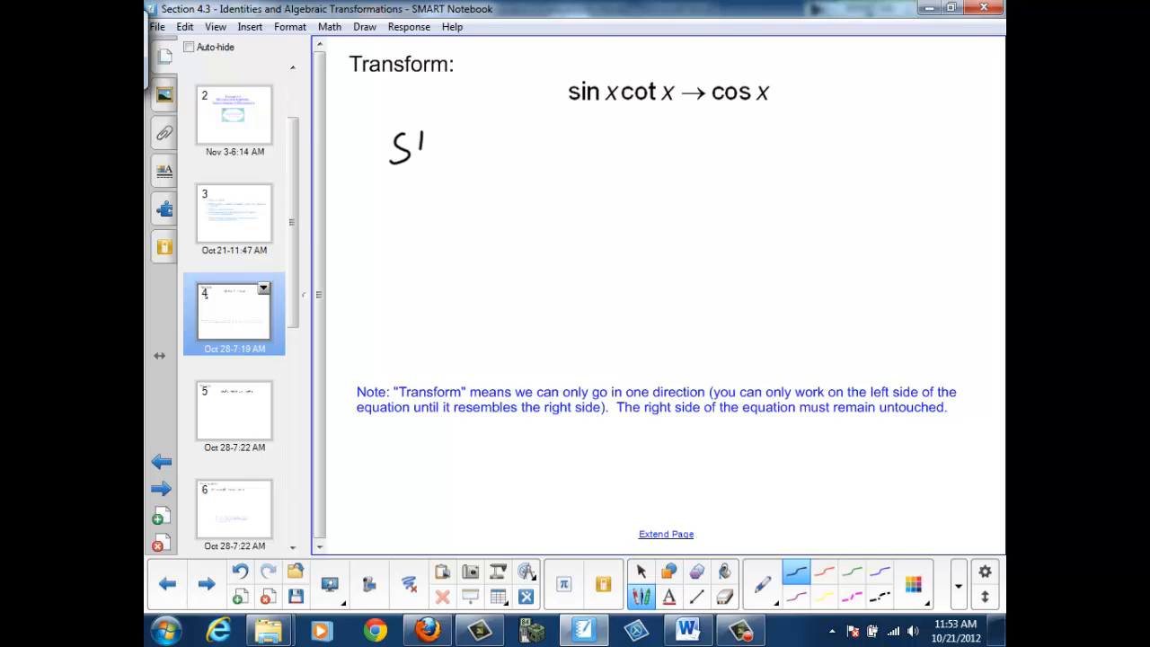
# Handwrite sin x · cos x/sin x and cancel the sin x factors
pyautogui.moveTo(422, 144); pyautogui.dragTo(489, 141)
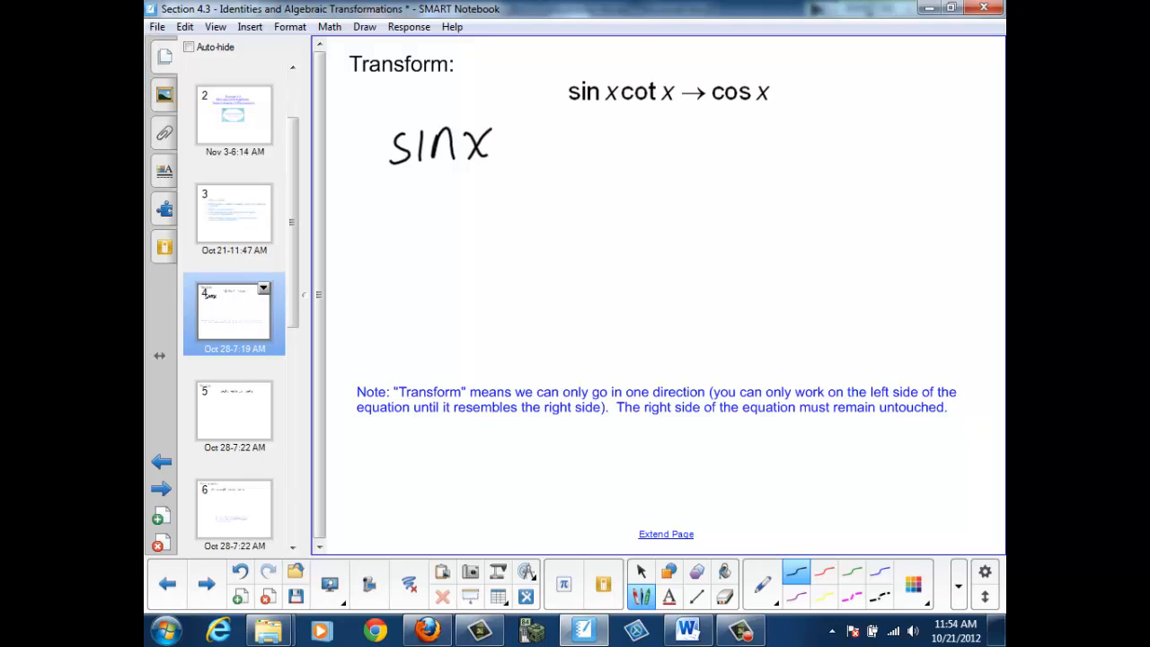
pyautogui.moveTo(517, 144); pyautogui.dragTo(593, 143)
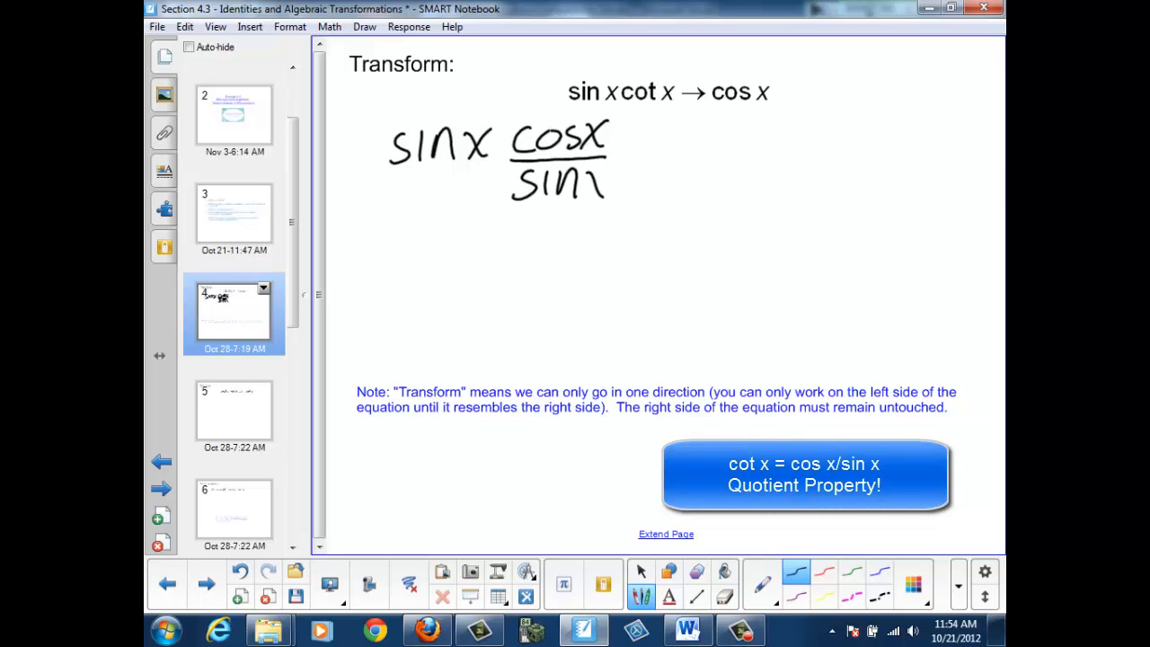
pyautogui.moveTo(596, 185); pyautogui.dragTo(611, 185)
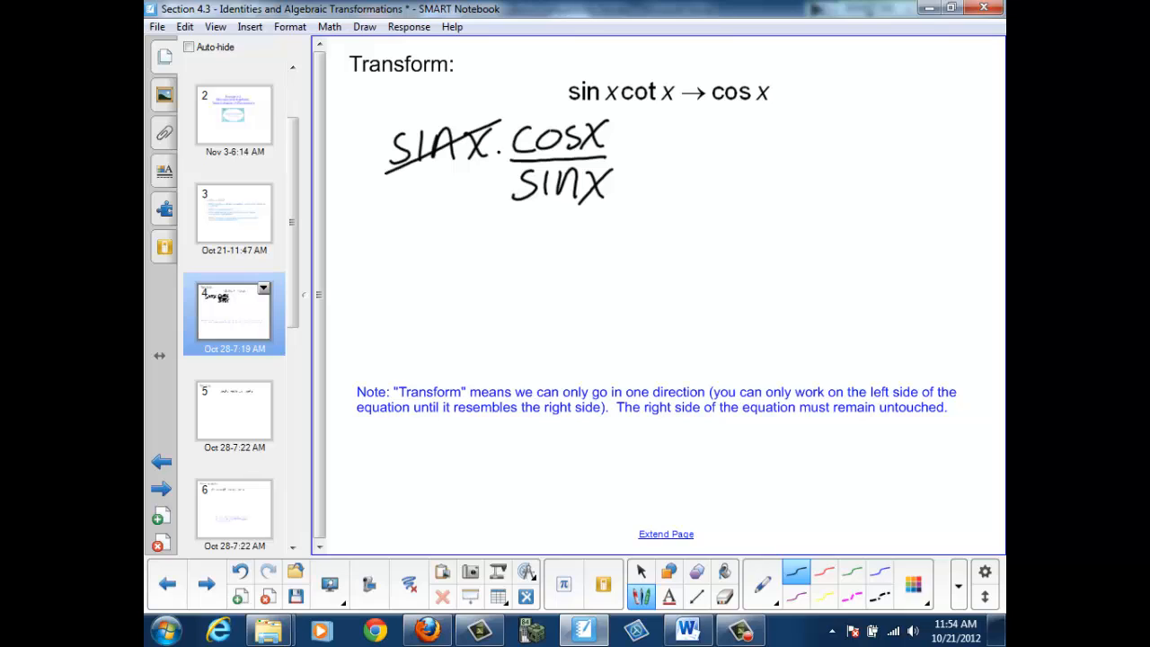
pyautogui.moveTo(512, 194); pyautogui.dragTo(611, 194)
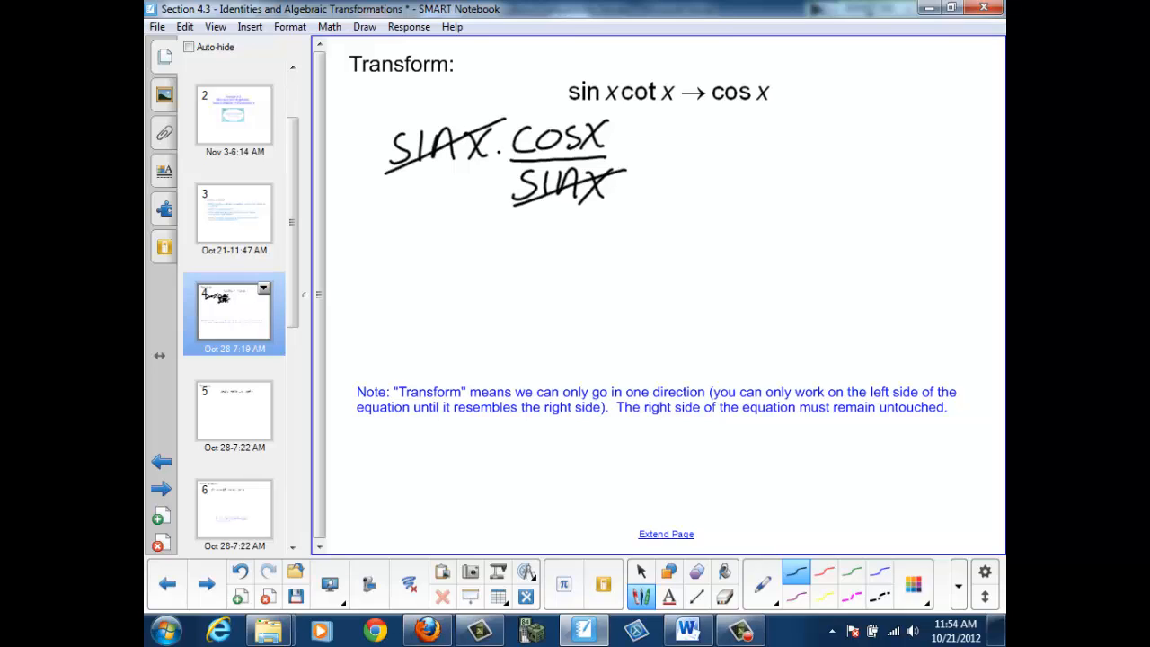
# Write the simplified result cos x and move to the cos²x − sin²x slide
pyautogui.moveTo(512, 252); pyautogui.dragTo(571, 269)
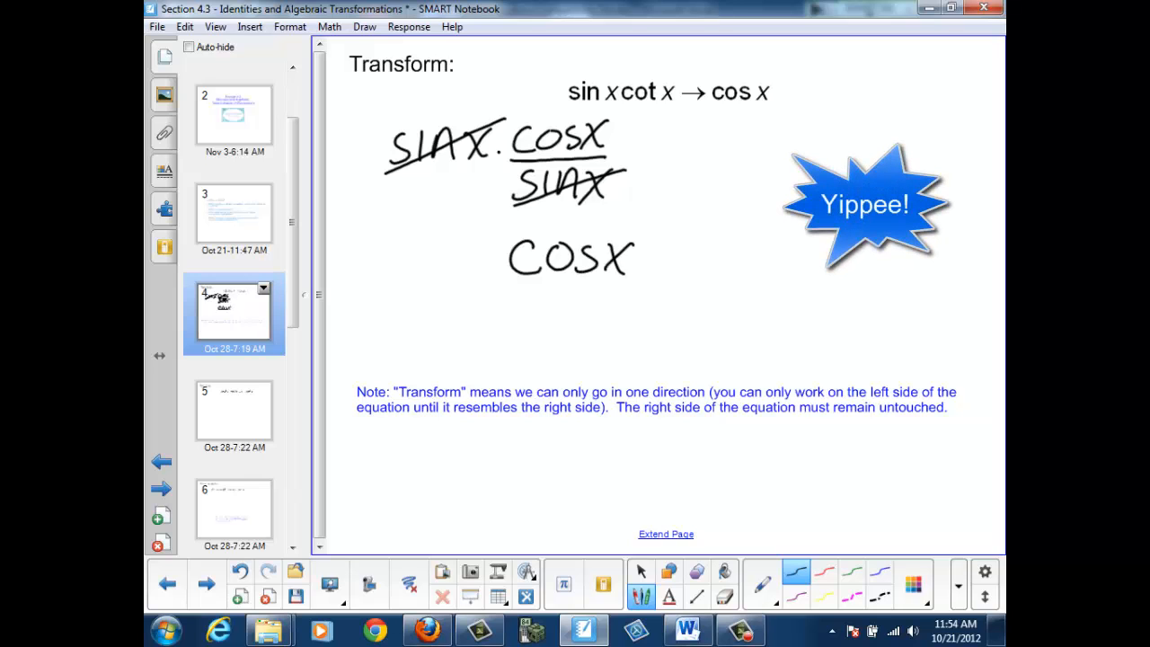
pyautogui.moveTo(647, 255); pyautogui.dragTo(715, 108)
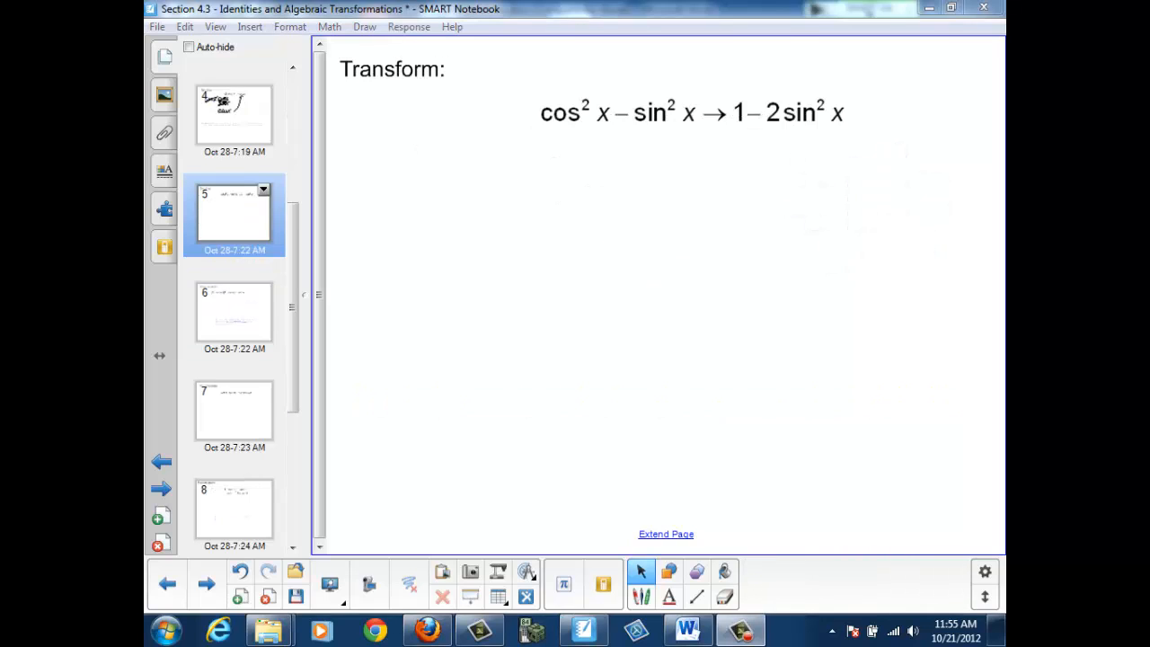
# Reveal the Pythagorean identity hint and write 1 − sin²x − sin²x
pyautogui.click(691, 114)
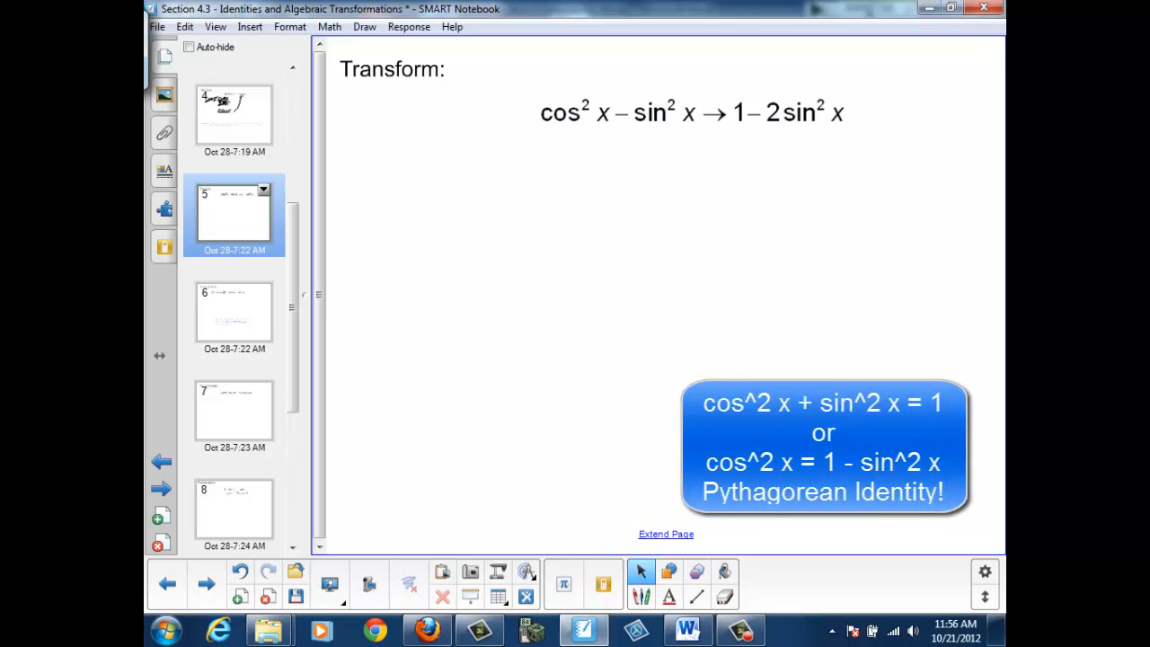
pyautogui.moveTo(421, 144); pyautogui.dragTo(422, 194)
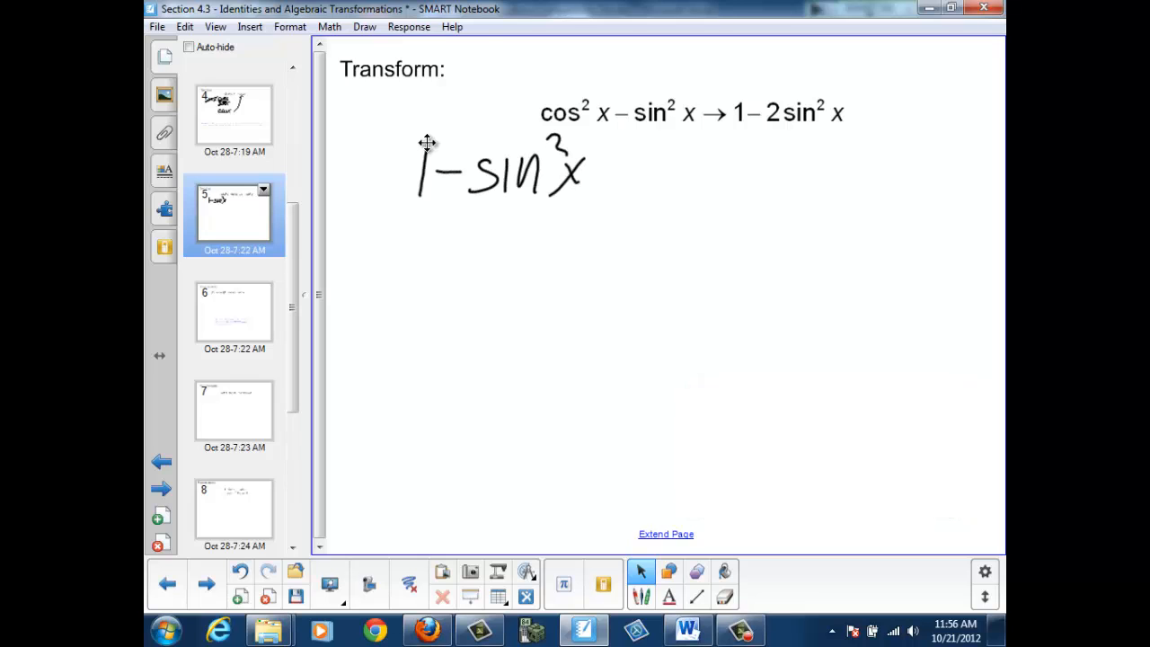
pyautogui.moveTo(596, 171); pyautogui.dragTo(643, 171)
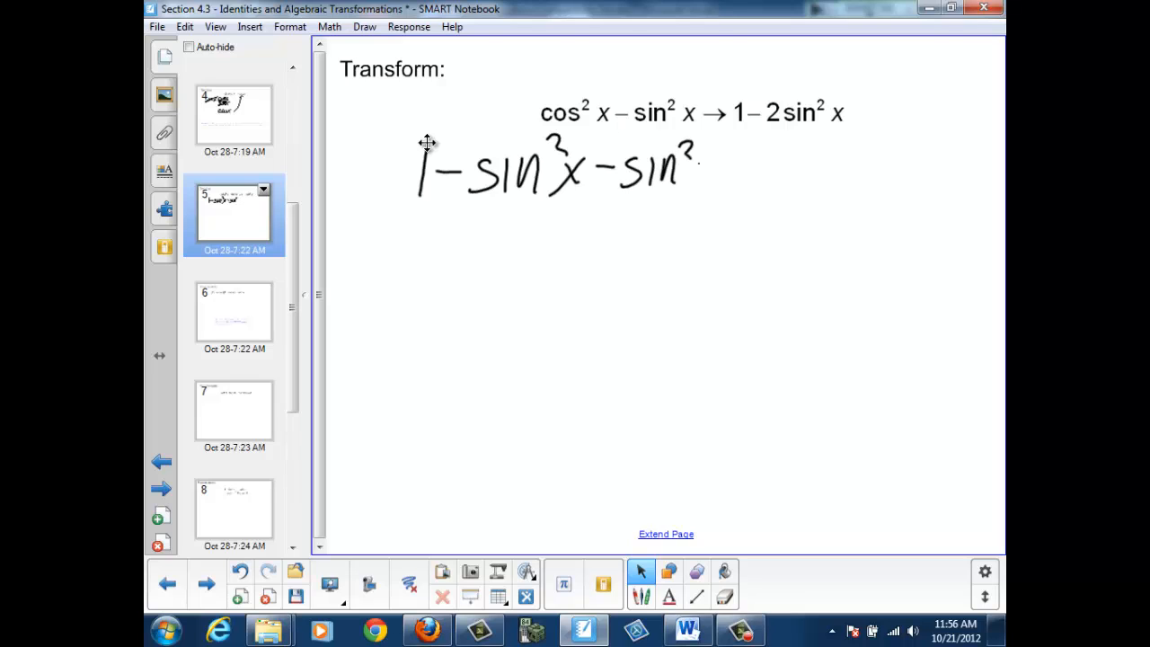
# Write the combined result 1 − 2sin²x and move to the next slide
pyautogui.moveTo(697, 162); pyautogui.dragTo(709, 180)
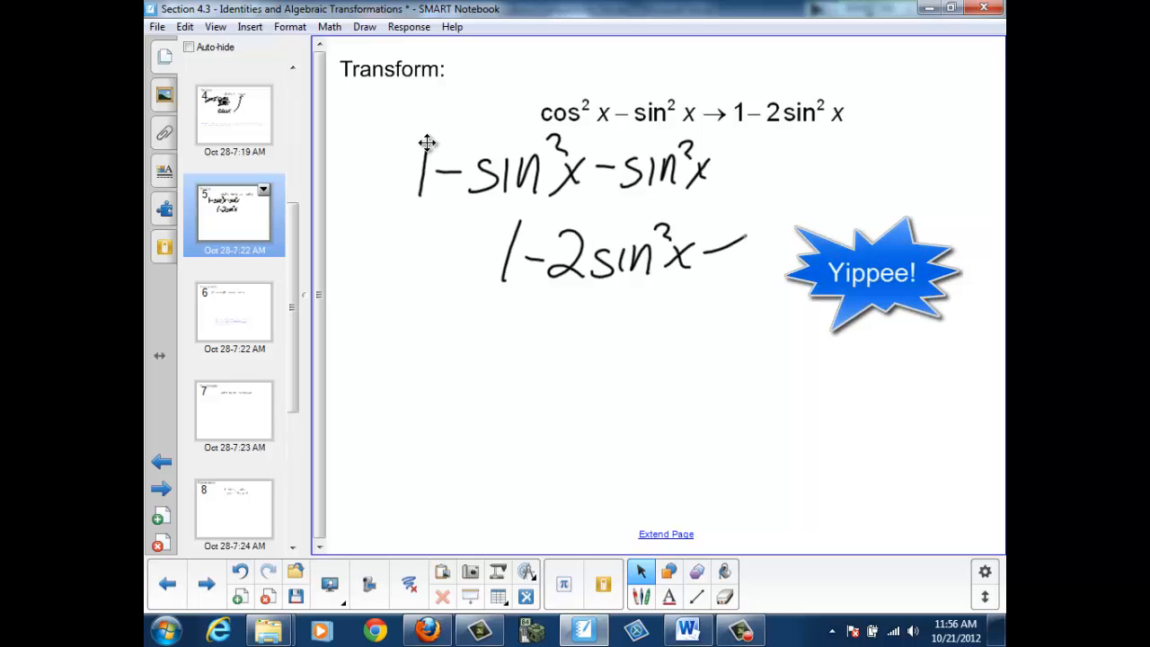
pyautogui.moveTo(718, 261); pyautogui.dragTo(790, 135)
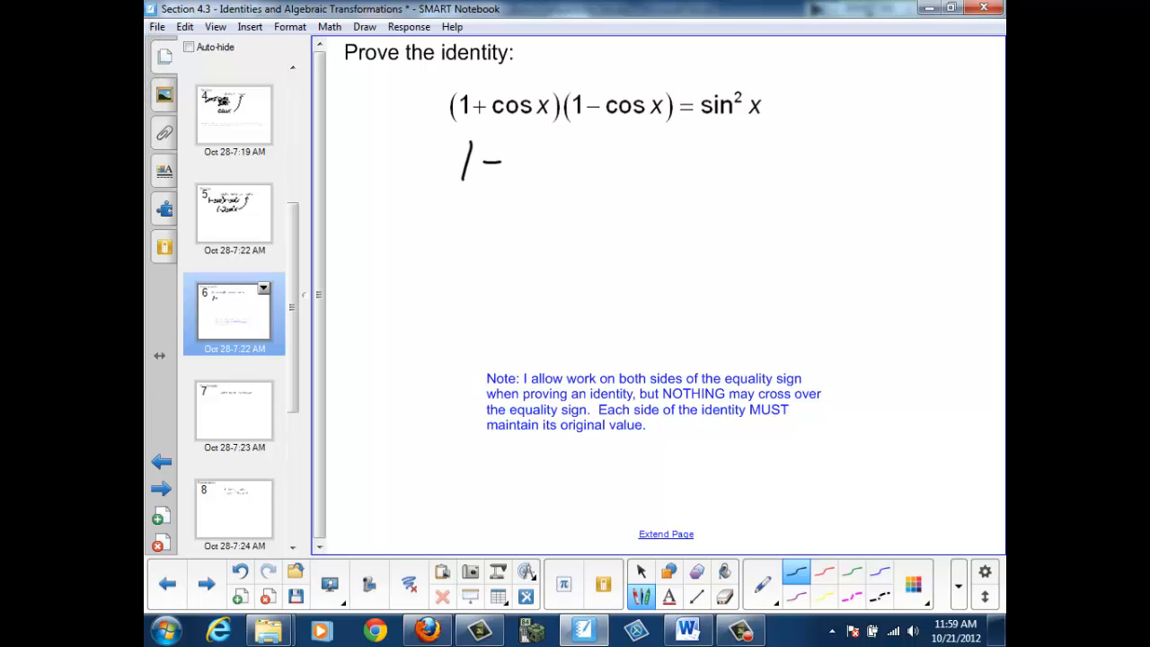
# Begin writing 1 − cos²x under the identity (1+cos x)(1−cos x) = sin²x
pyautogui.moveTo(503, 162); pyautogui.dragTo(561, 165)
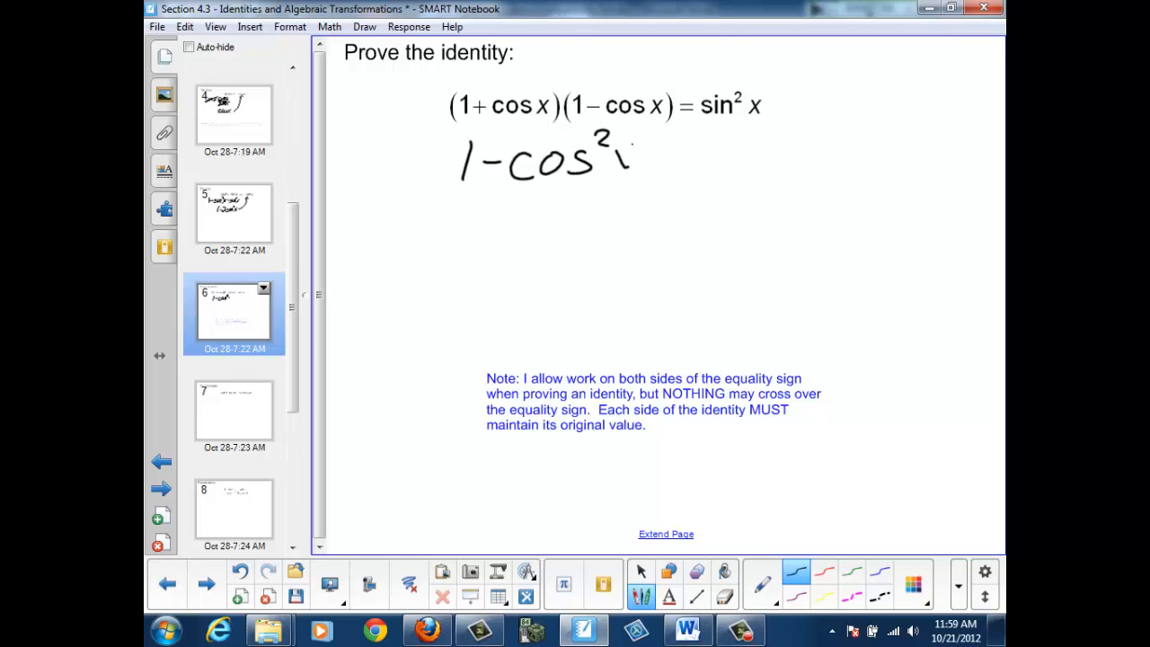
pyautogui.moveTo(614, 162); pyautogui.dragTo(628, 147)
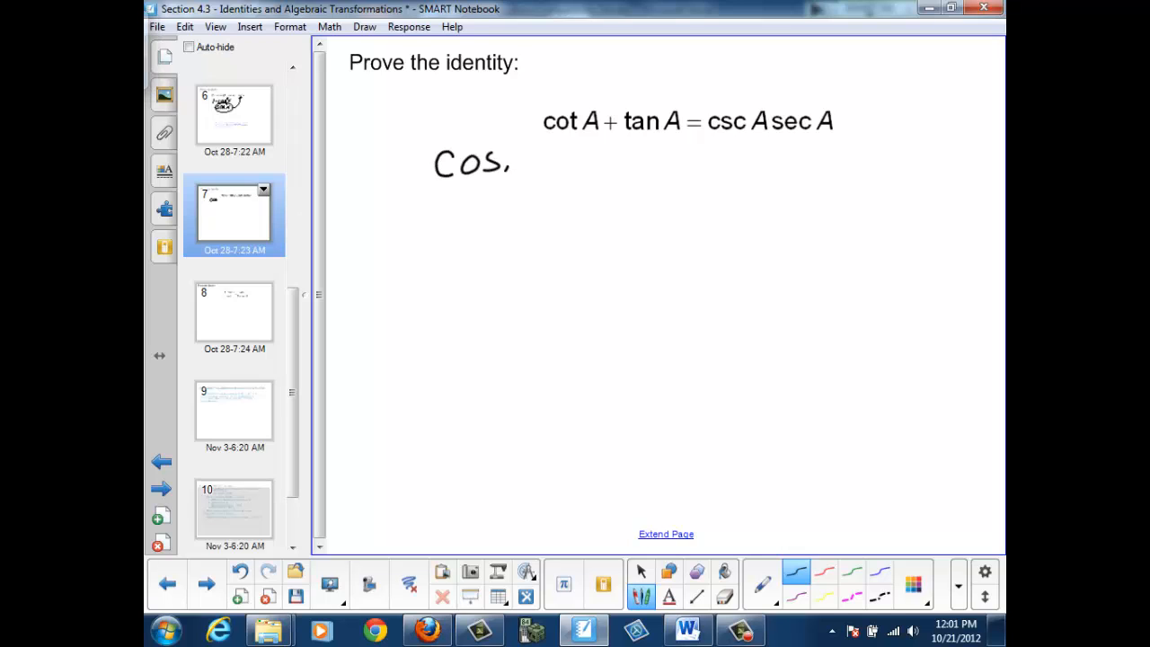
# Handwrite cot A + tan A as cos A/sin A + sin A/cos A equals the right side as fractions
pyautogui.moveTo(512, 162); pyautogui.dragTo(476, 206)
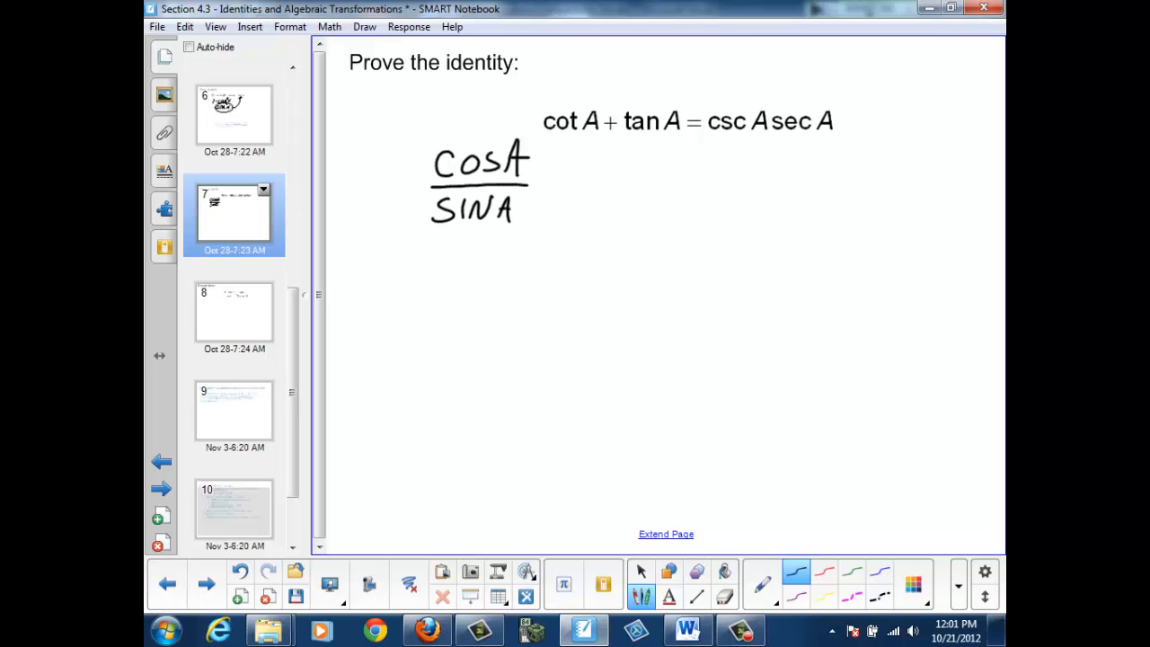
pyautogui.moveTo(553, 176); pyautogui.dragTo(561, 183)
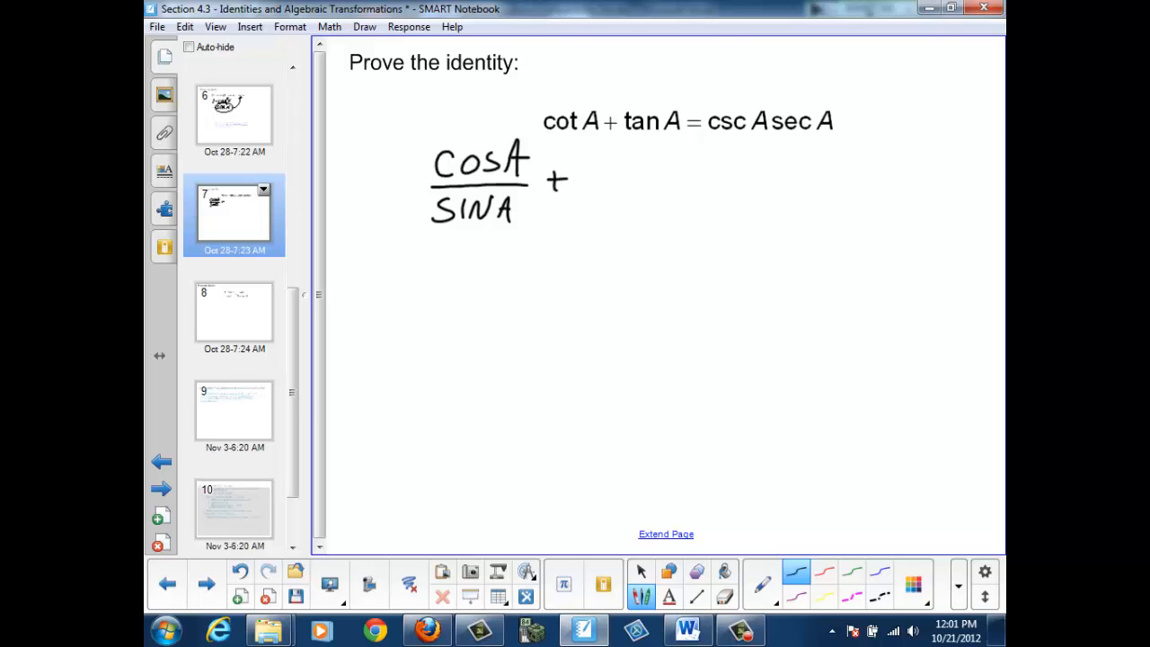
pyautogui.moveTo(584, 161); pyautogui.dragTo(643, 166)
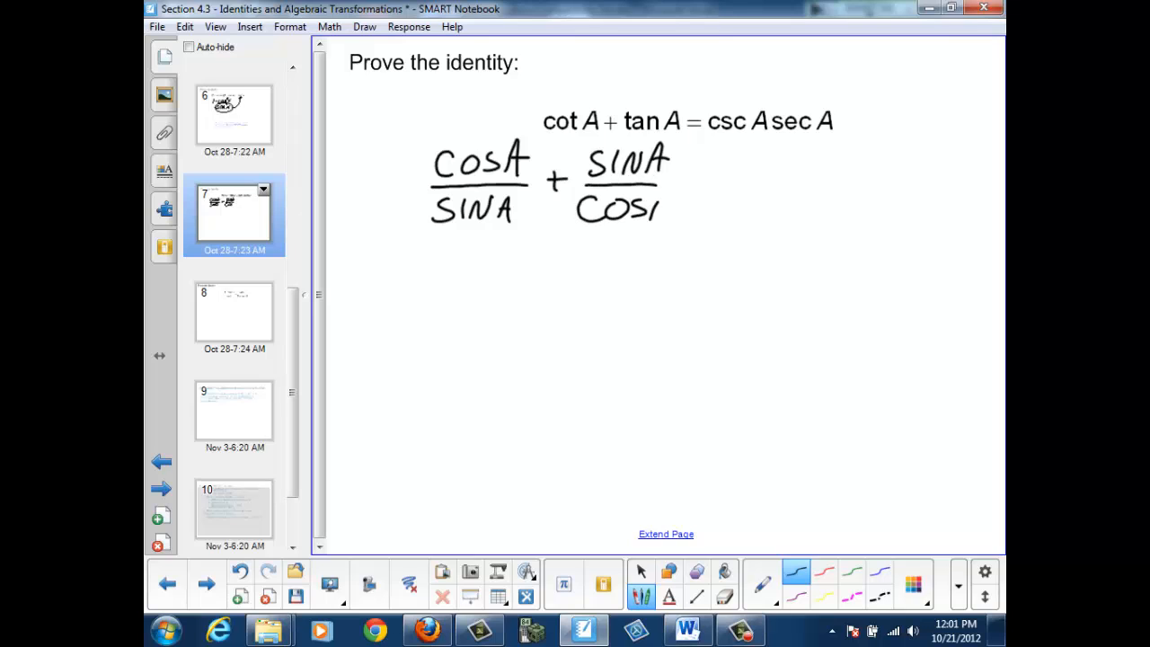
pyautogui.moveTo(662, 212); pyautogui.dragTo(709, 173)
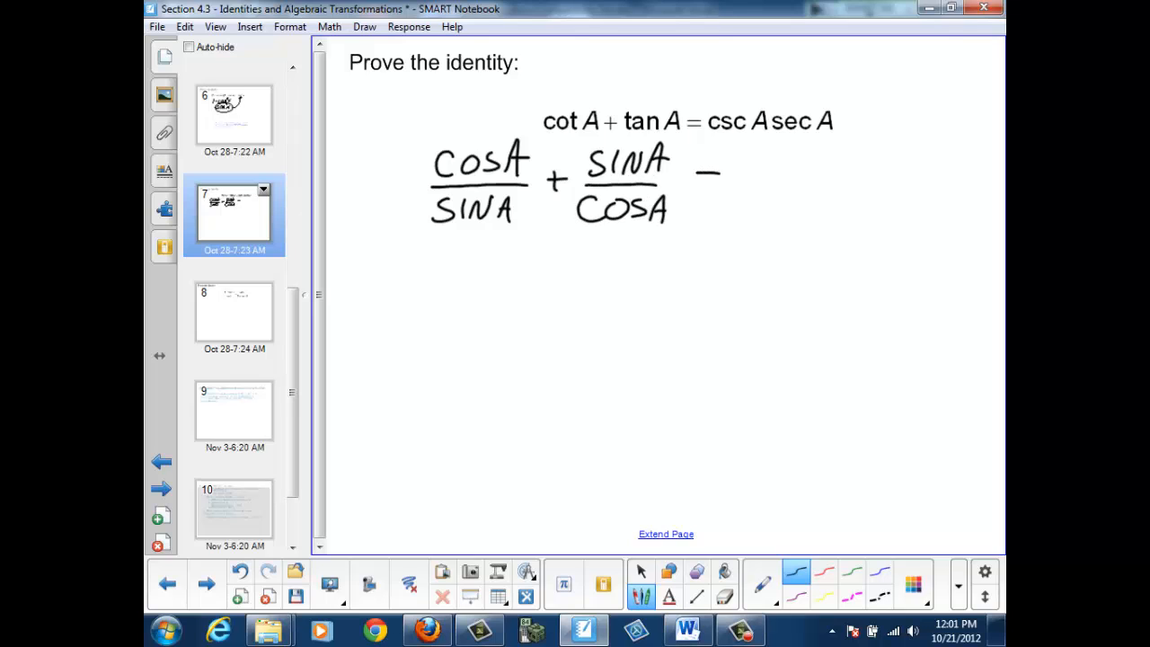
pyautogui.moveTo(710, 184); pyautogui.dragTo(728, 183)
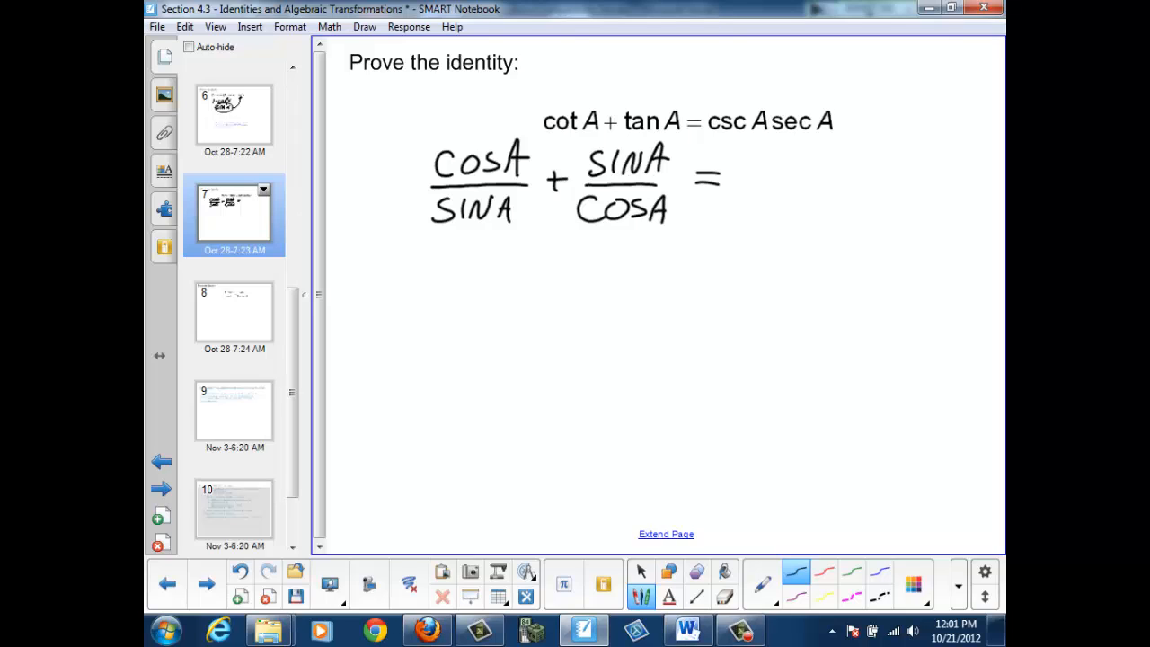
pyautogui.moveTo(745, 162); pyautogui.dragTo(763, 207)
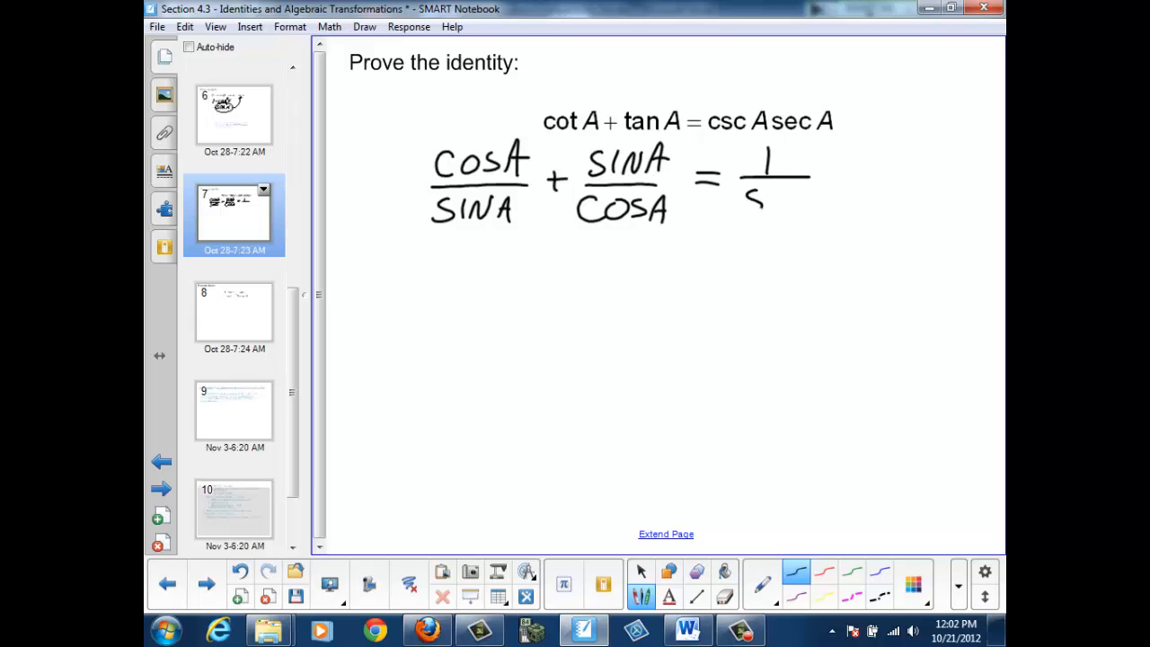
pyautogui.moveTo(741, 207); pyautogui.dragTo(812, 207)
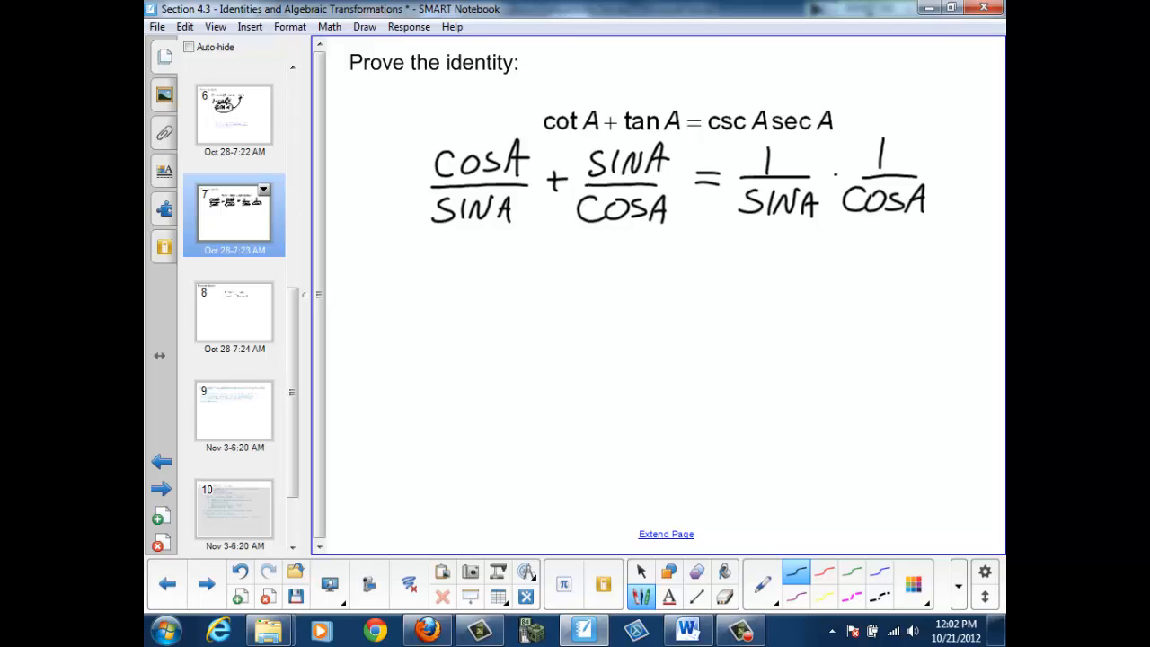
# Multiply by cos A/cos A and sin A/sin A, writing (cos²A + sin²A)/(cos A sin A)
pyautogui.moveTo(341, 165); pyautogui.dragTo(359, 170)
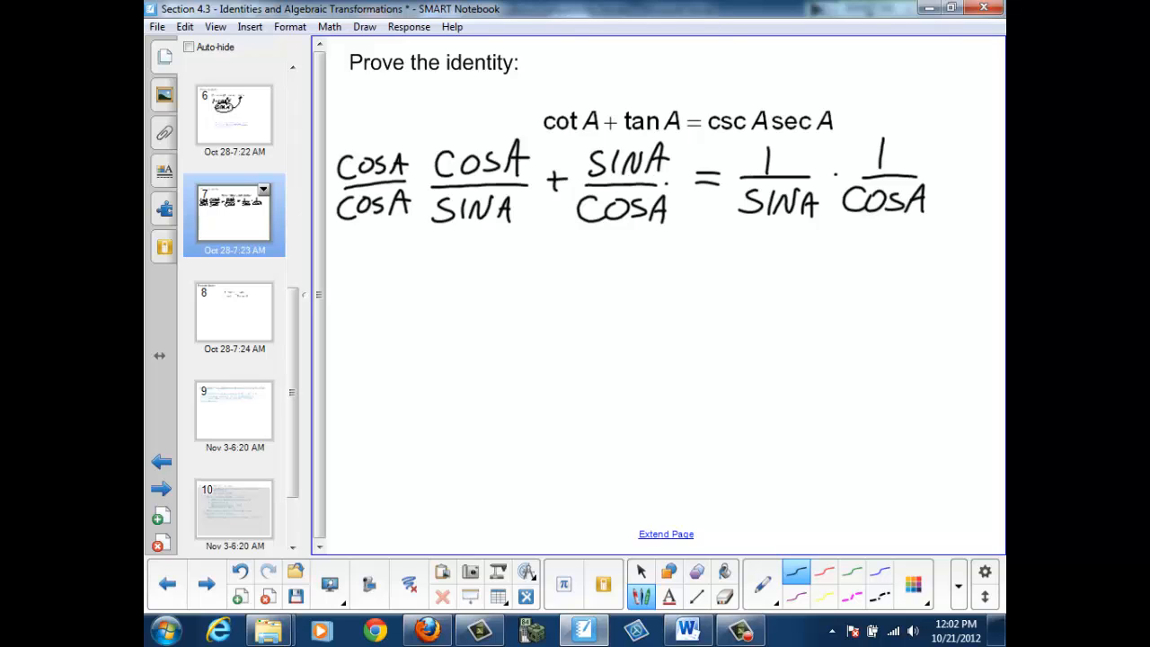
pyautogui.moveTo(665, 170); pyautogui.dragTo(710, 166)
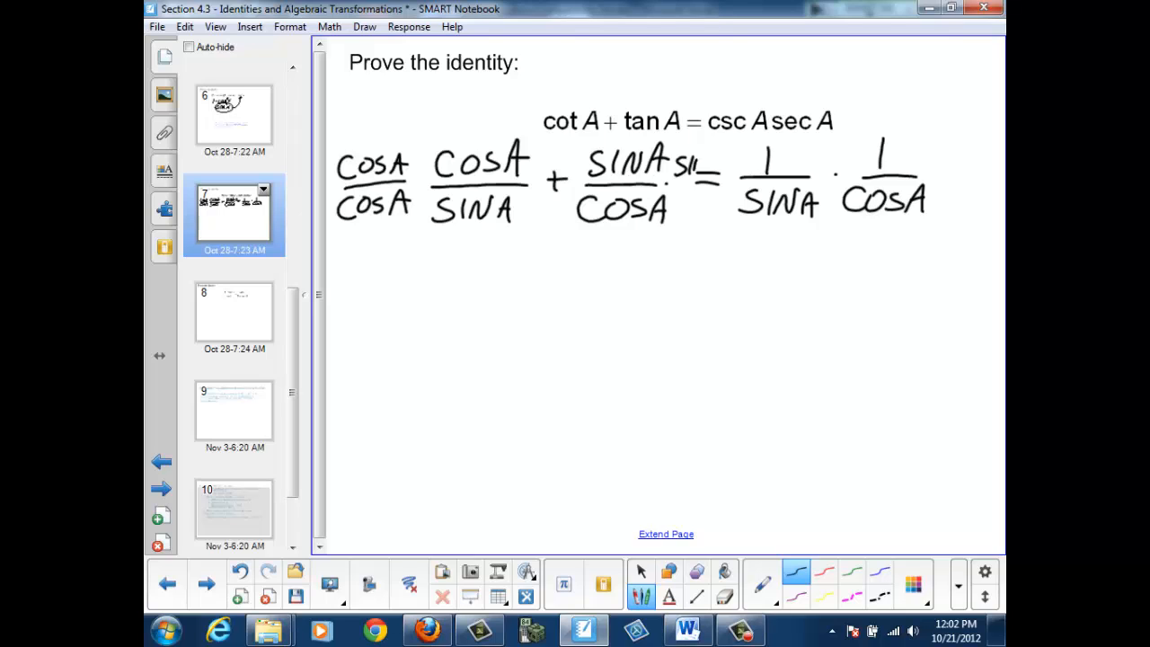
pyautogui.moveTo(668, 162); pyautogui.dragTo(709, 176)
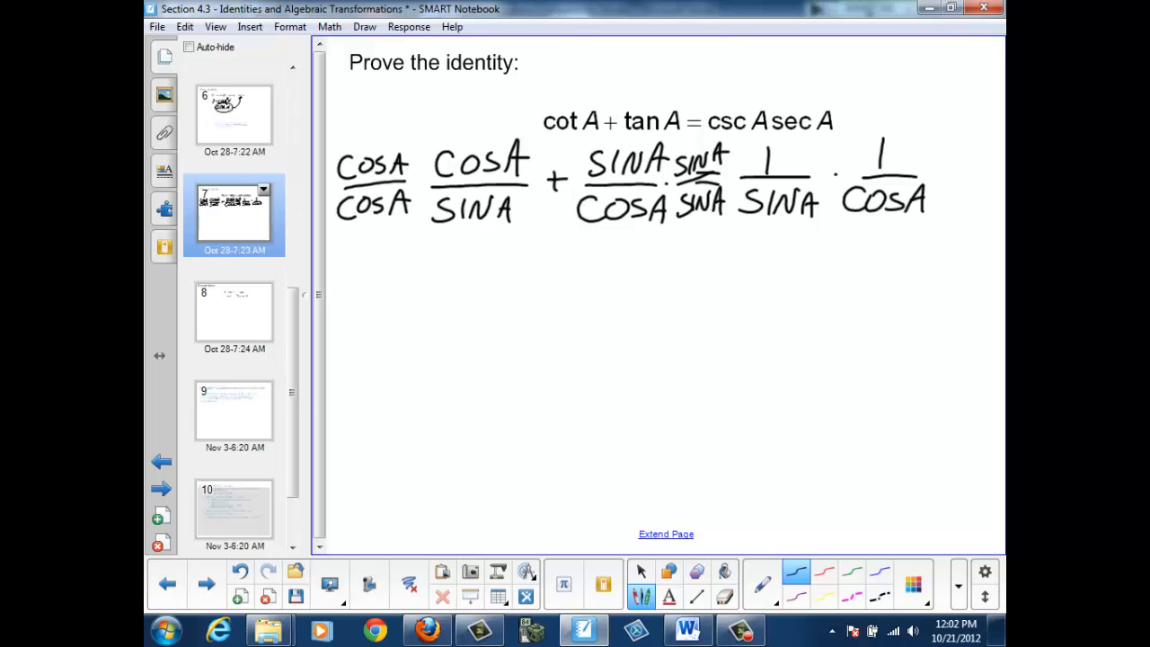
pyautogui.moveTo(449, 273); pyautogui.dragTo(431, 302)
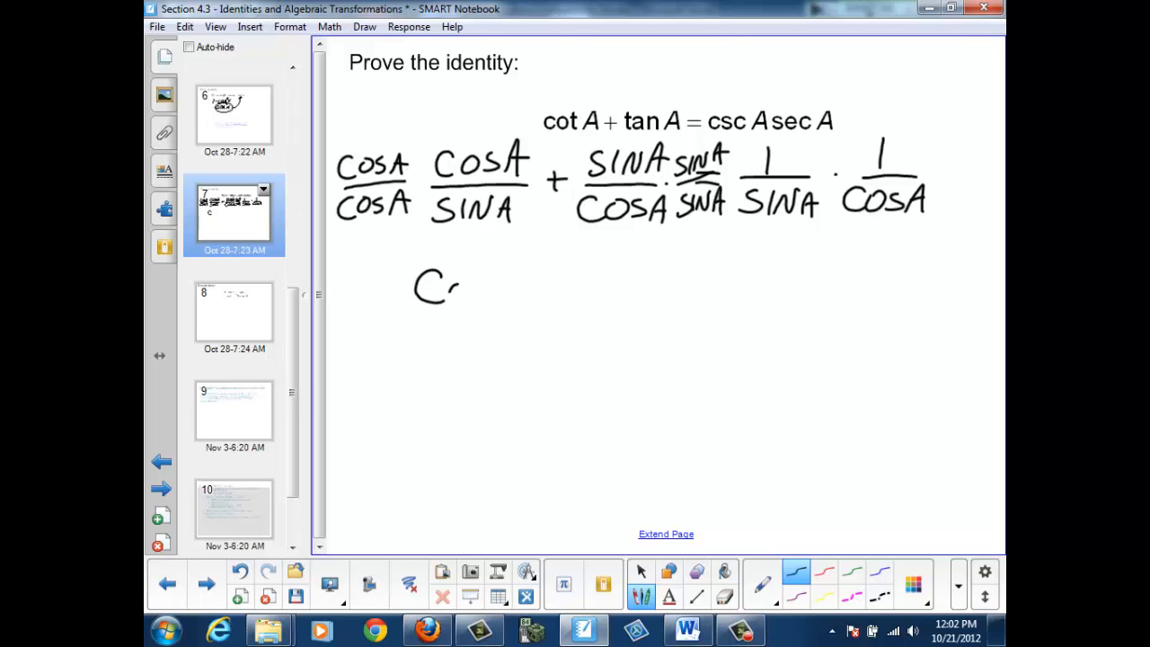
pyautogui.moveTo(422, 287); pyautogui.dragTo(530, 288)
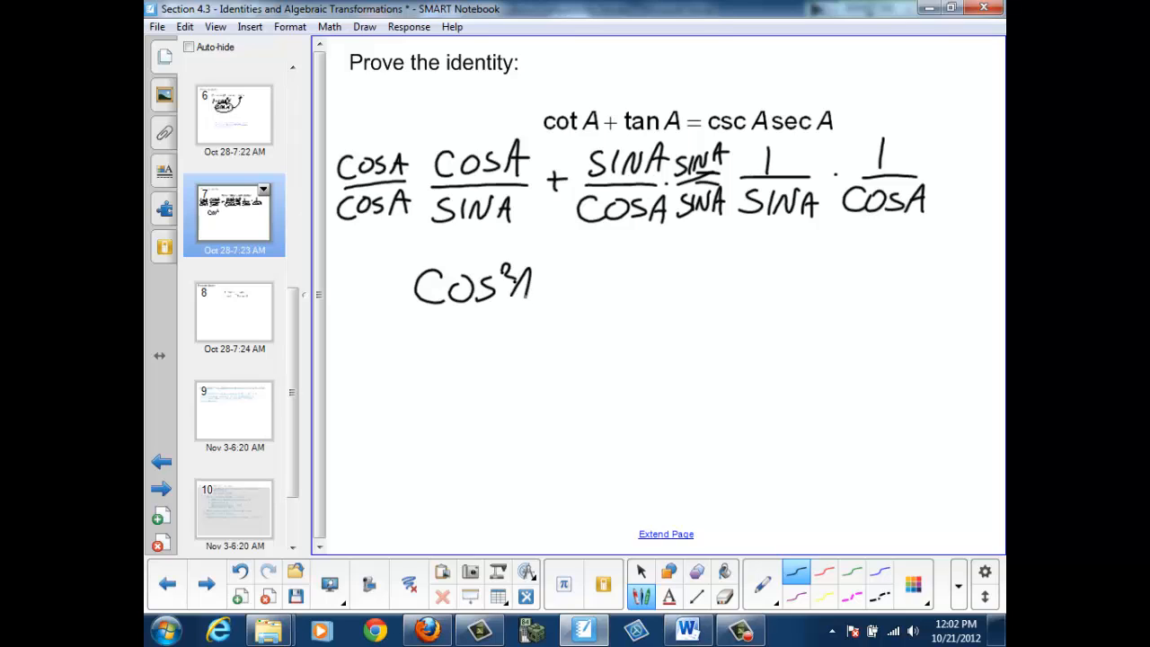
pyautogui.moveTo(536, 284); pyautogui.dragTo(596, 288)
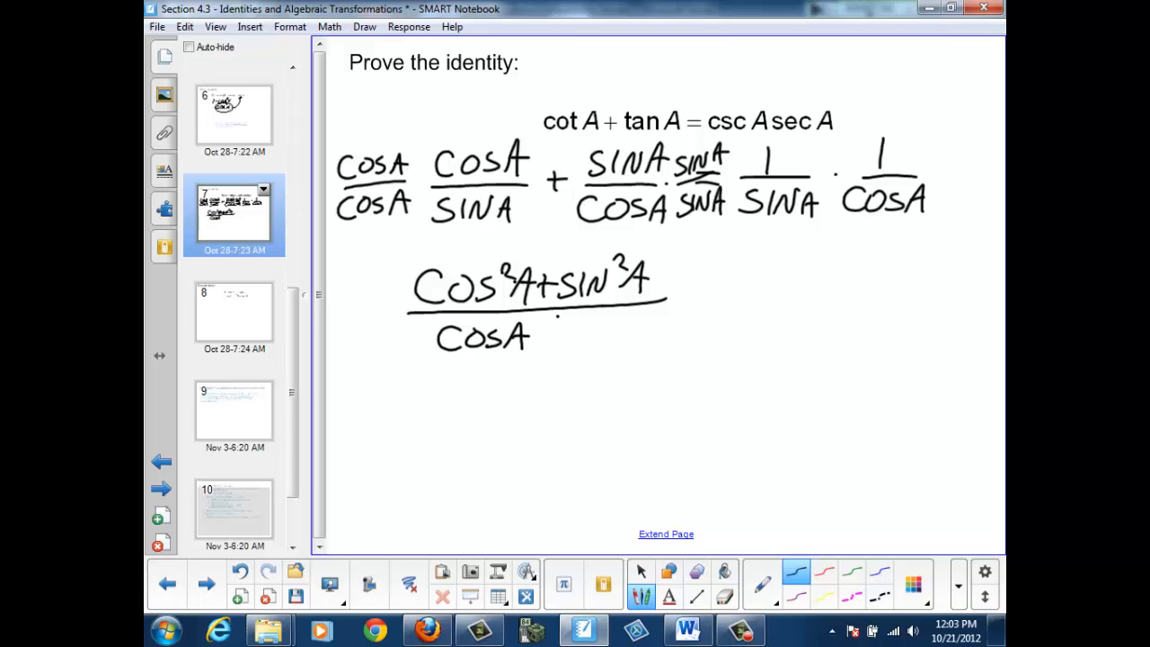
pyautogui.moveTo(553, 338); pyautogui.dragTo(620, 337)
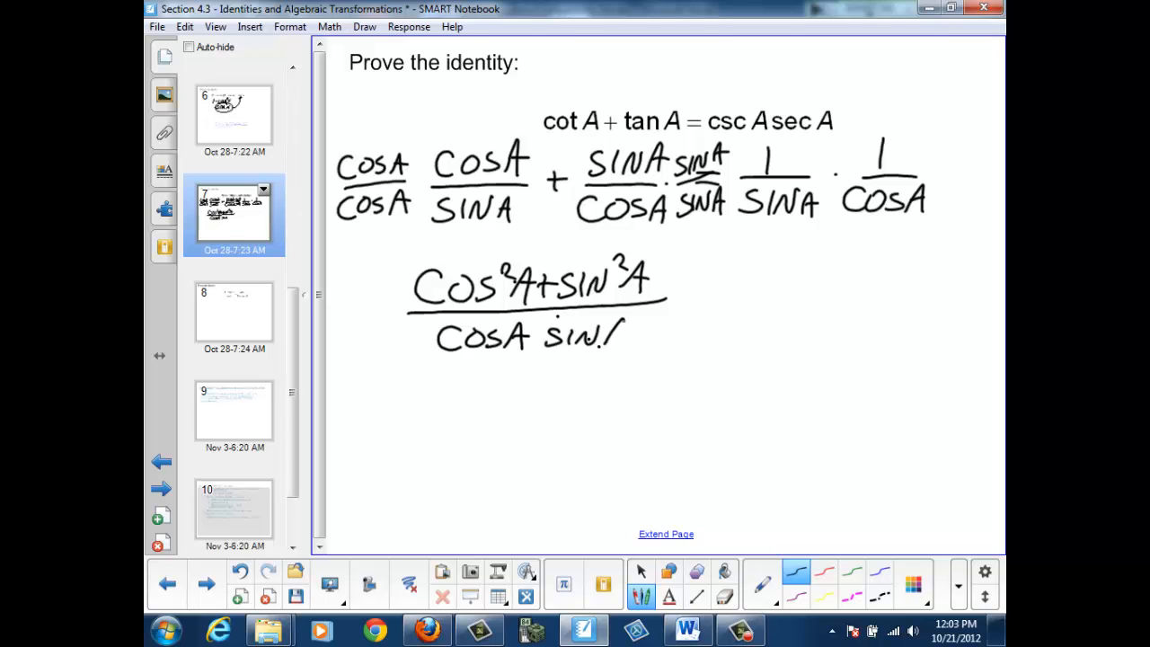
# Apply cos²A + sin²A = 1 to get 1/(cos A sin A), circle it as 1/cos A · 1/sin A, then move to the next slide
pyautogui.moveTo(602, 337); pyautogui.dragTo(619, 345)
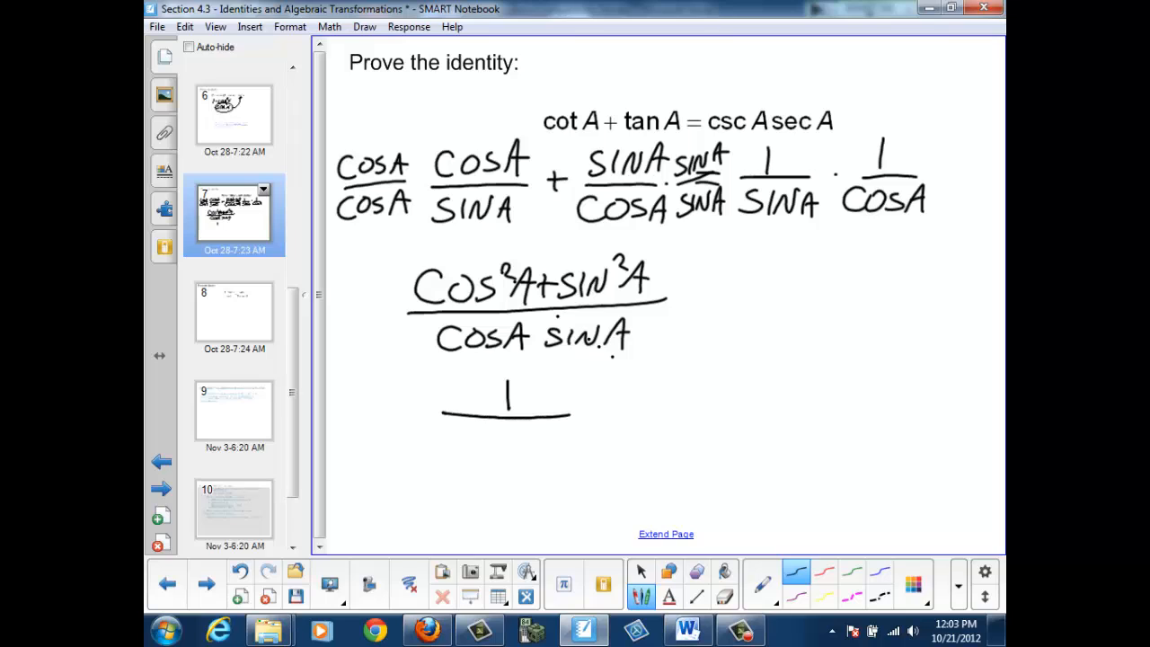
pyautogui.moveTo(434, 440); pyautogui.dragTo(467, 440)
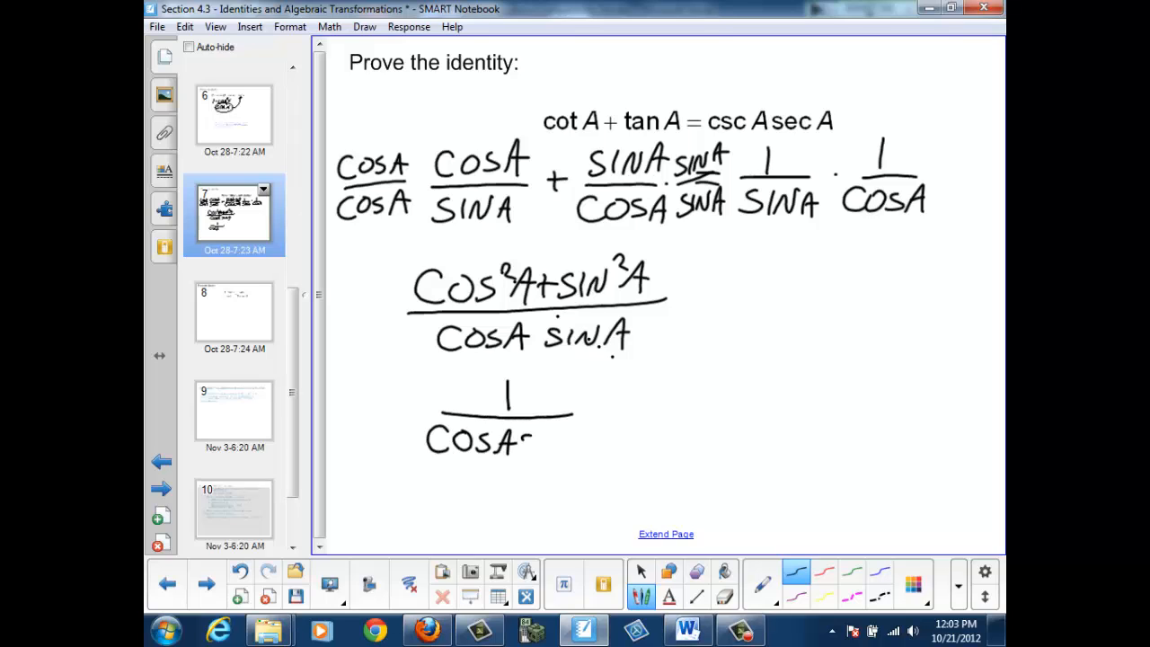
pyautogui.moveTo(506, 437); pyautogui.dragTo(584, 440)
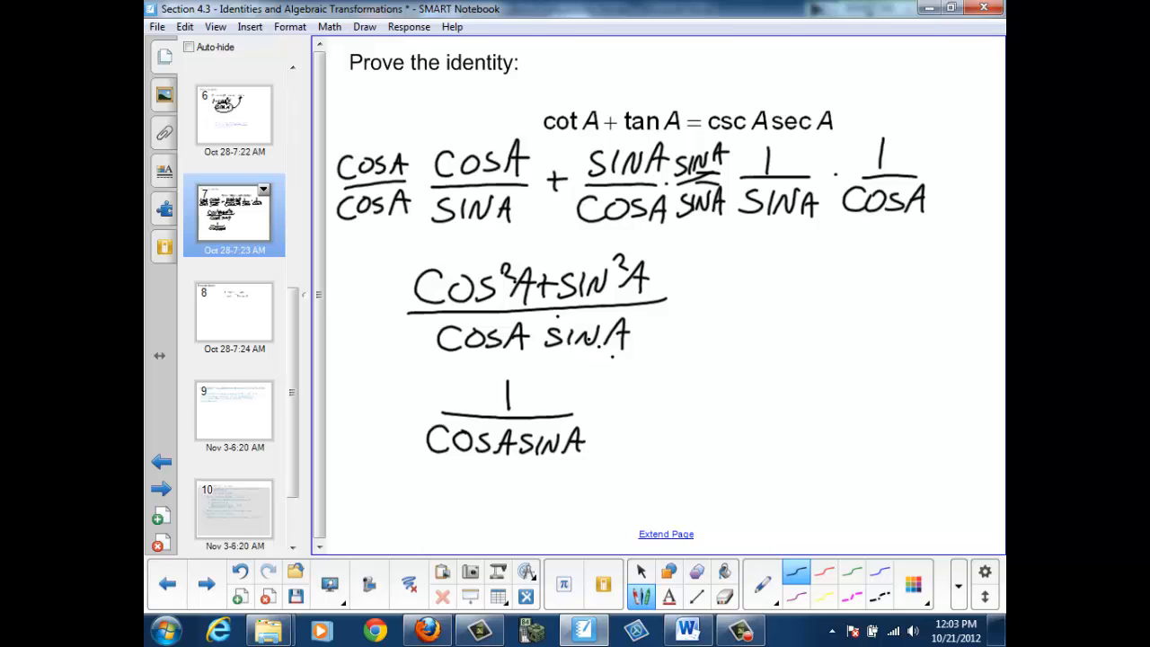
pyautogui.moveTo(447, 467); pyautogui.dragTo(447, 488)
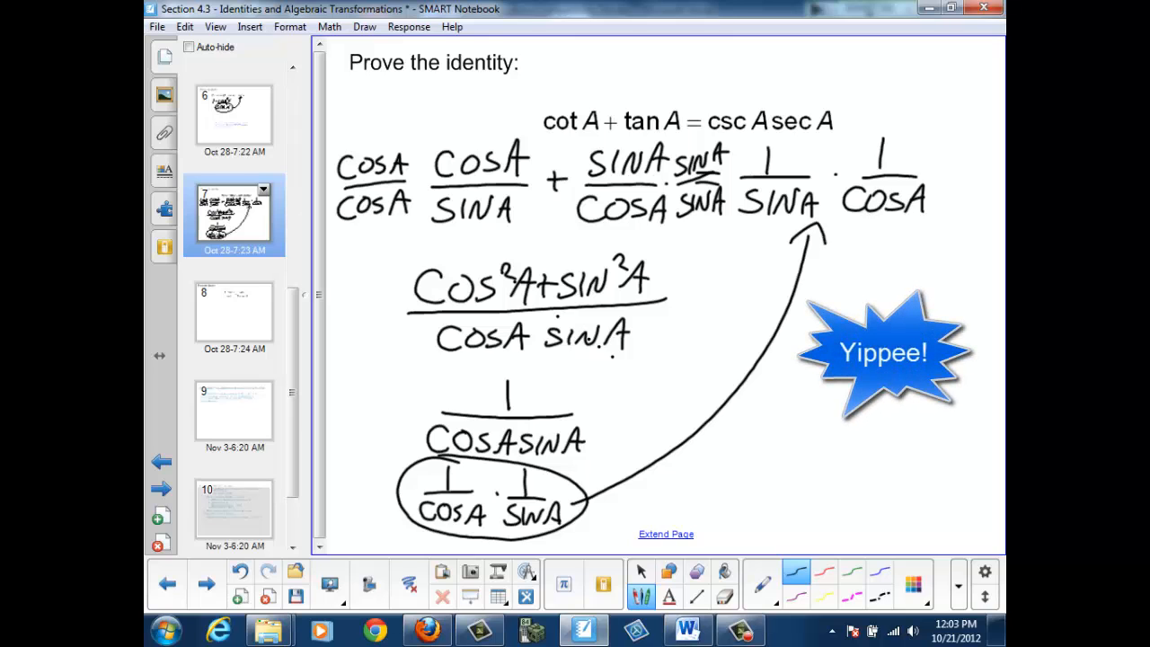
pyautogui.click(886, 350)
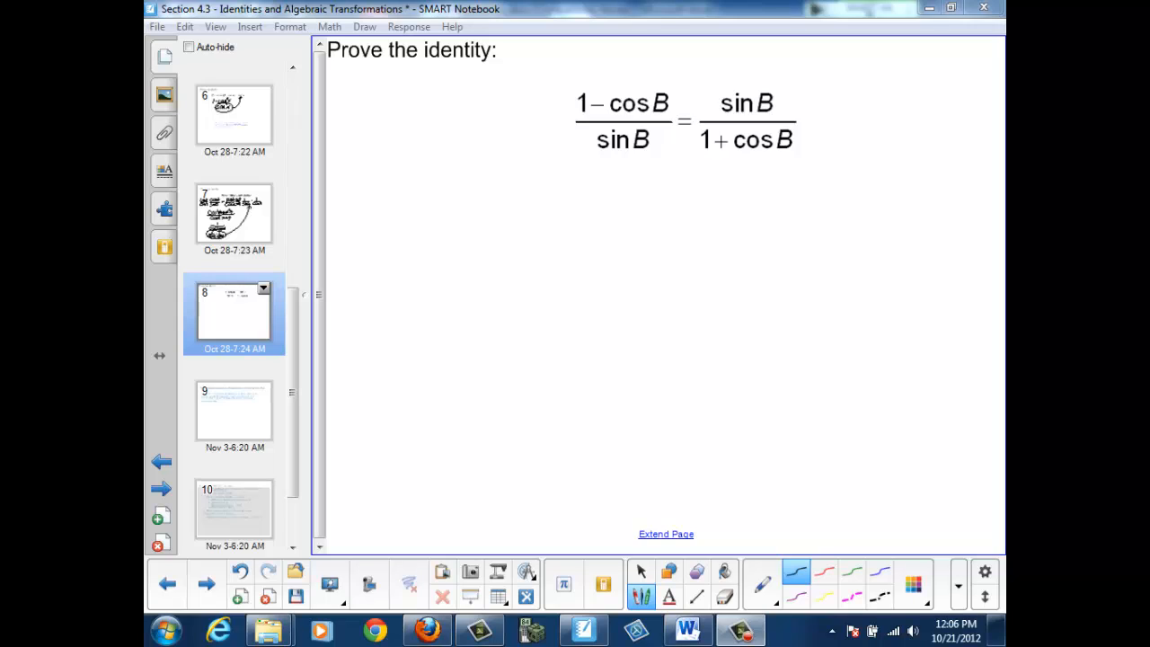
# Write (1 + cos B)/(1 + cos B) multiplying the left side
pyautogui.moveTo(471, 124); pyautogui.dragTo(553, 118)
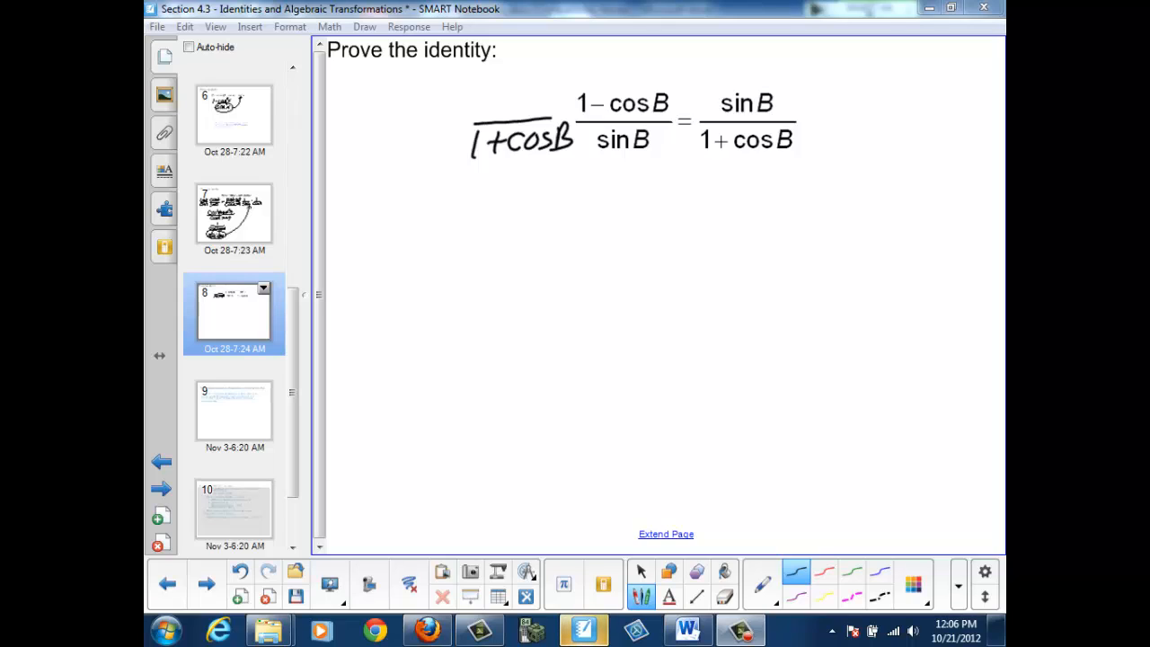
pyautogui.moveTo(485, 99); pyautogui.dragTo(512, 108)
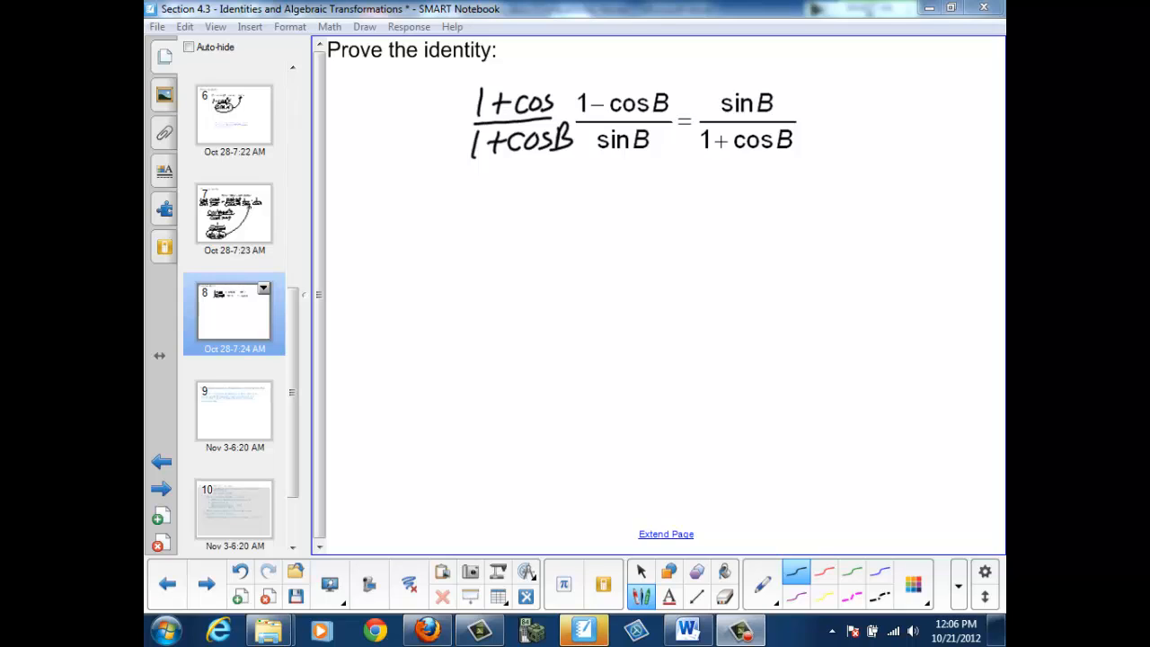
pyautogui.write('B')
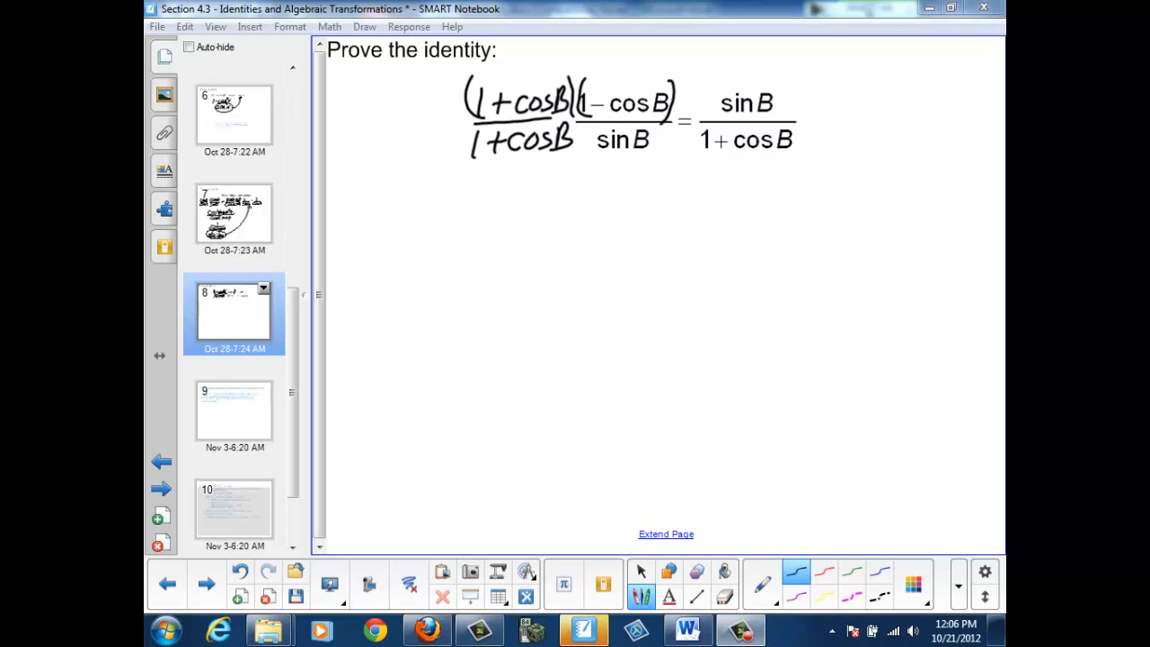
# Rewrite the product as (1 − cos²B)/((1 + cos B) sin B)
pyautogui.moveTo(463, 206); pyautogui.dragTo(518, 230)
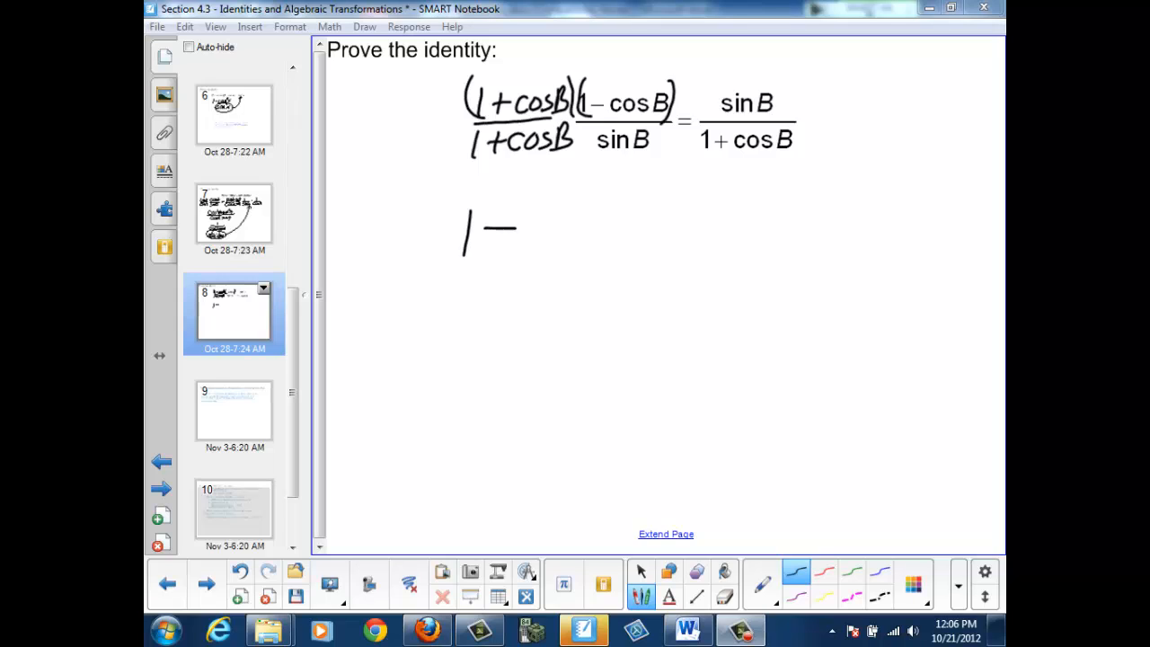
pyautogui.moveTo(530, 230); pyautogui.dragTo(597, 237)
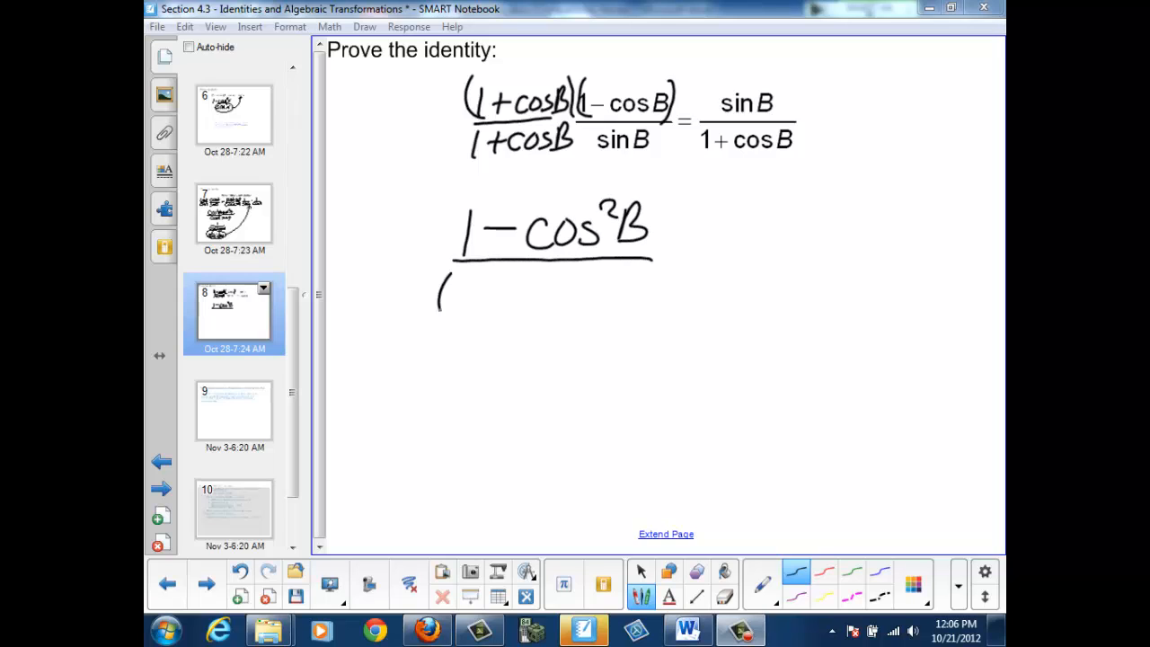
pyautogui.moveTo(440, 297); pyautogui.dragTo(512, 306)
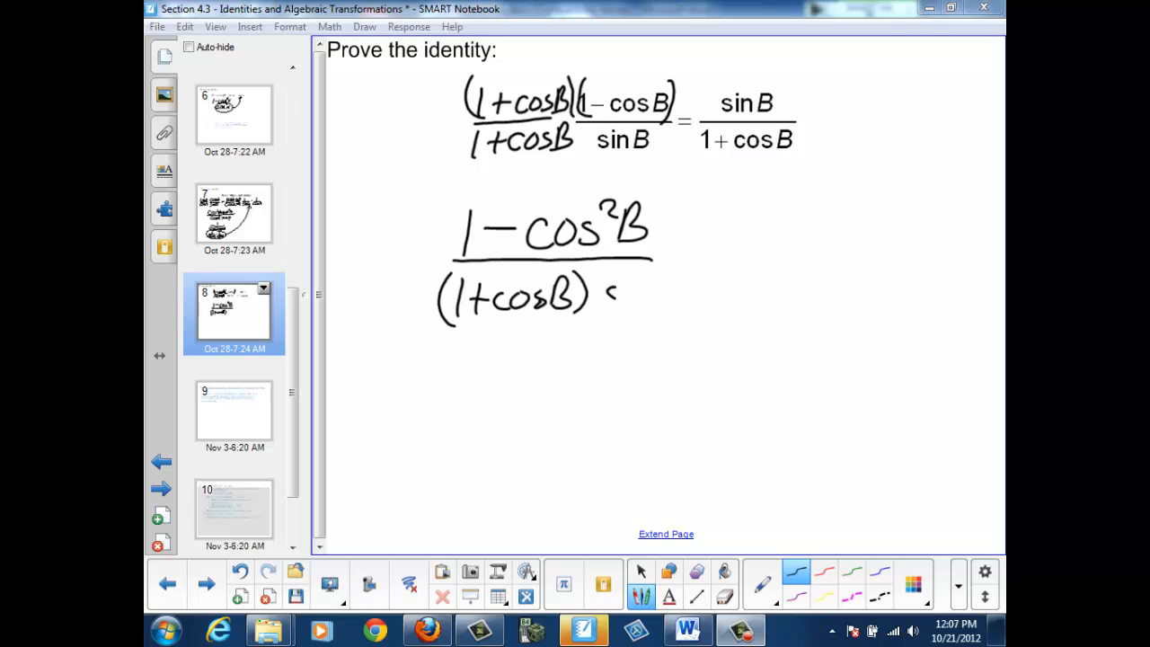
pyautogui.moveTo(615, 297); pyautogui.dragTo(679, 296)
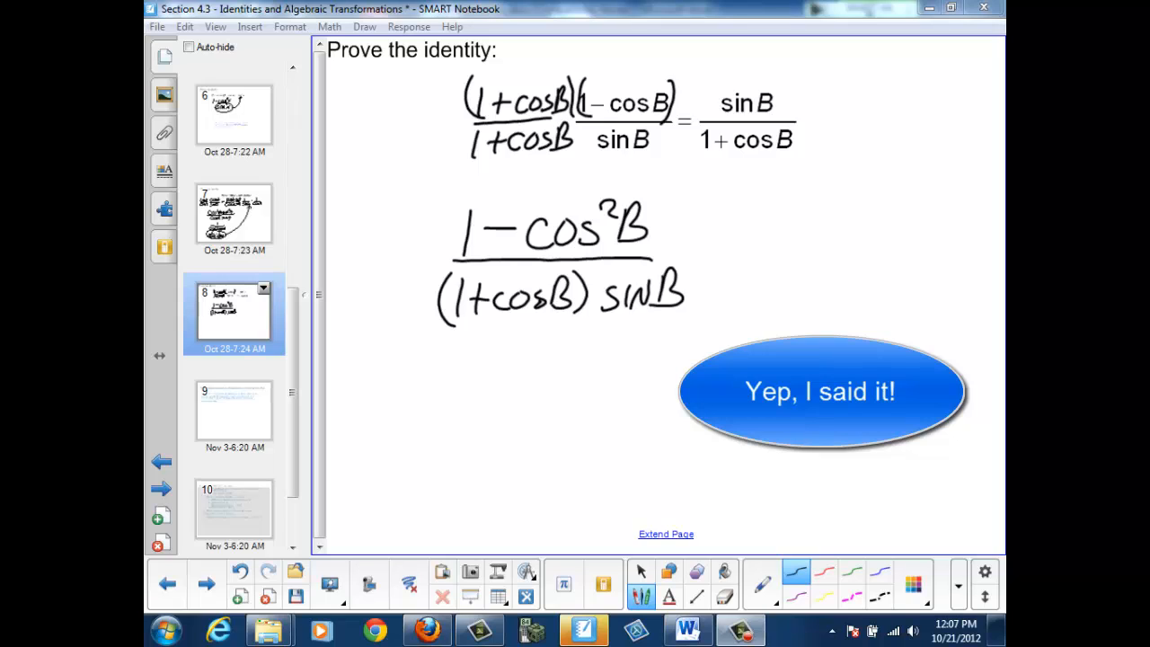
# Write sin²B over (1 + cos B) sin B as the next proof line
pyautogui.moveTo(499, 377); pyautogui.dragTo(560, 395)
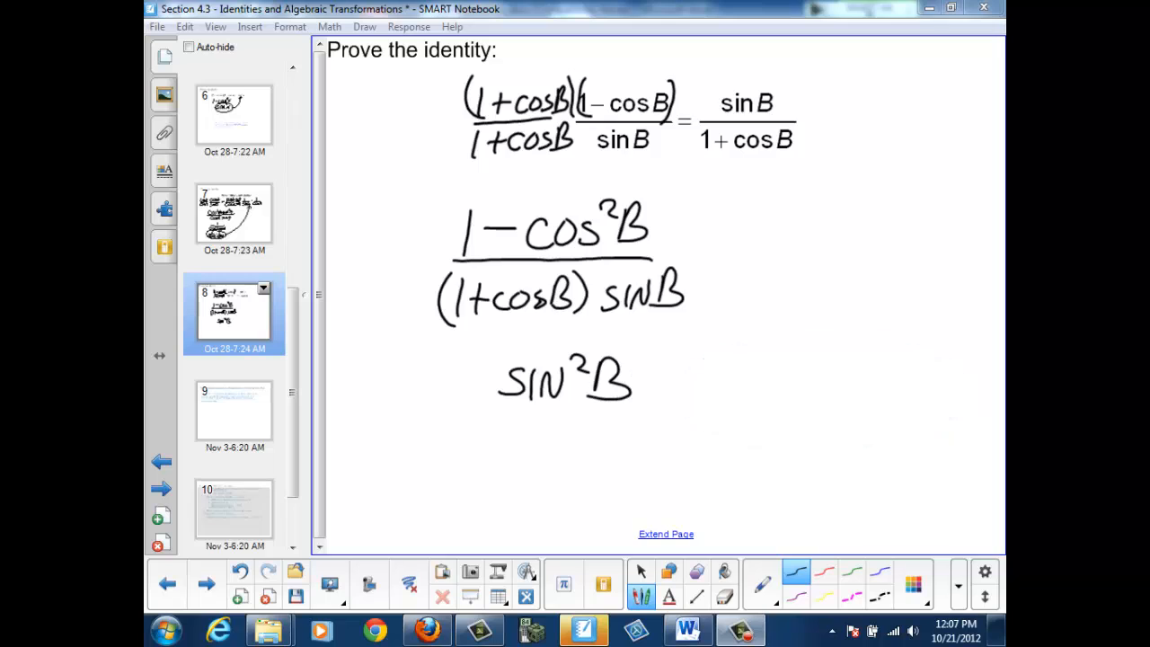
pyautogui.moveTo(435, 416); pyautogui.dragTo(676, 417)
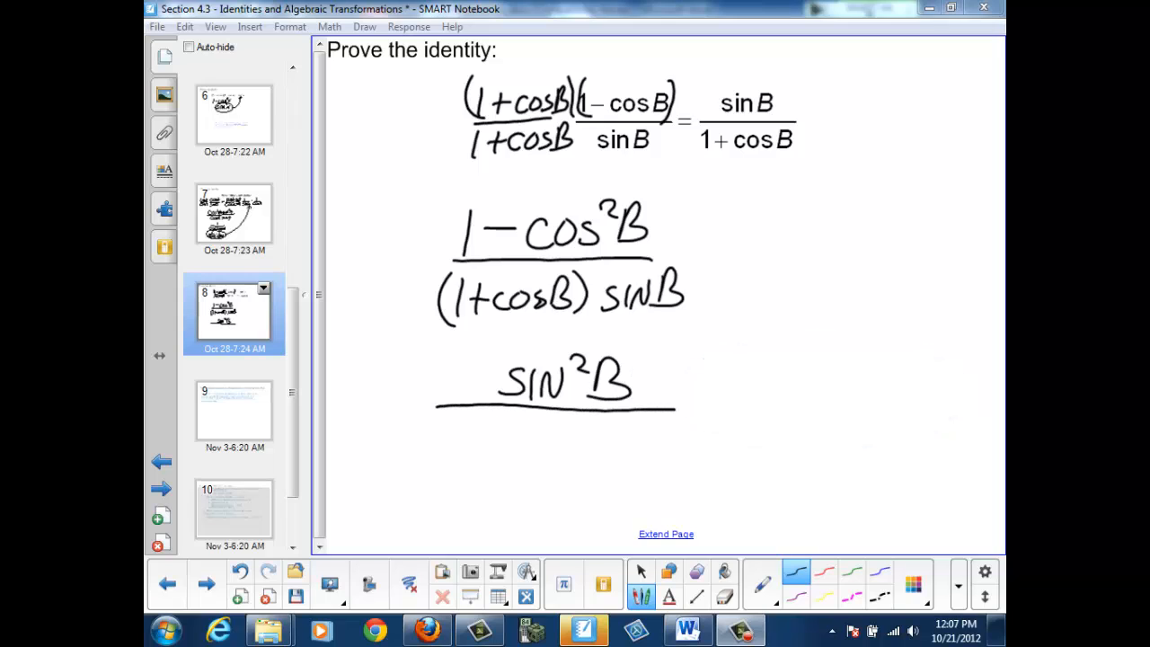
pyautogui.moveTo(440, 440); pyautogui.dragTo(481, 440)
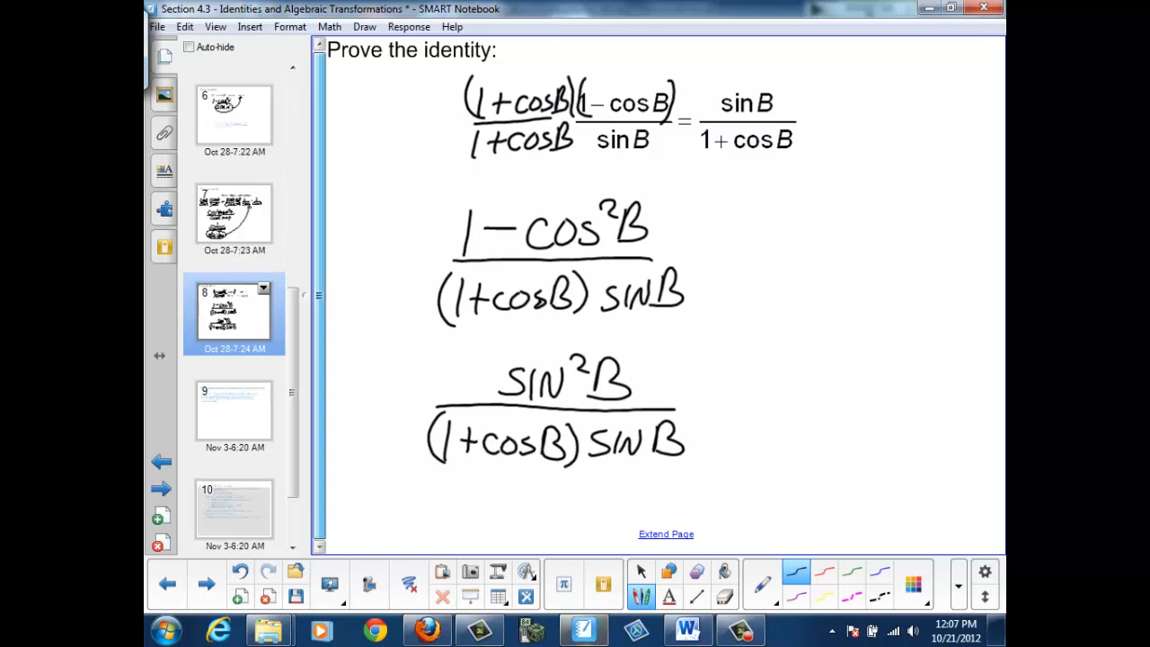
pyautogui.scroll(-3)
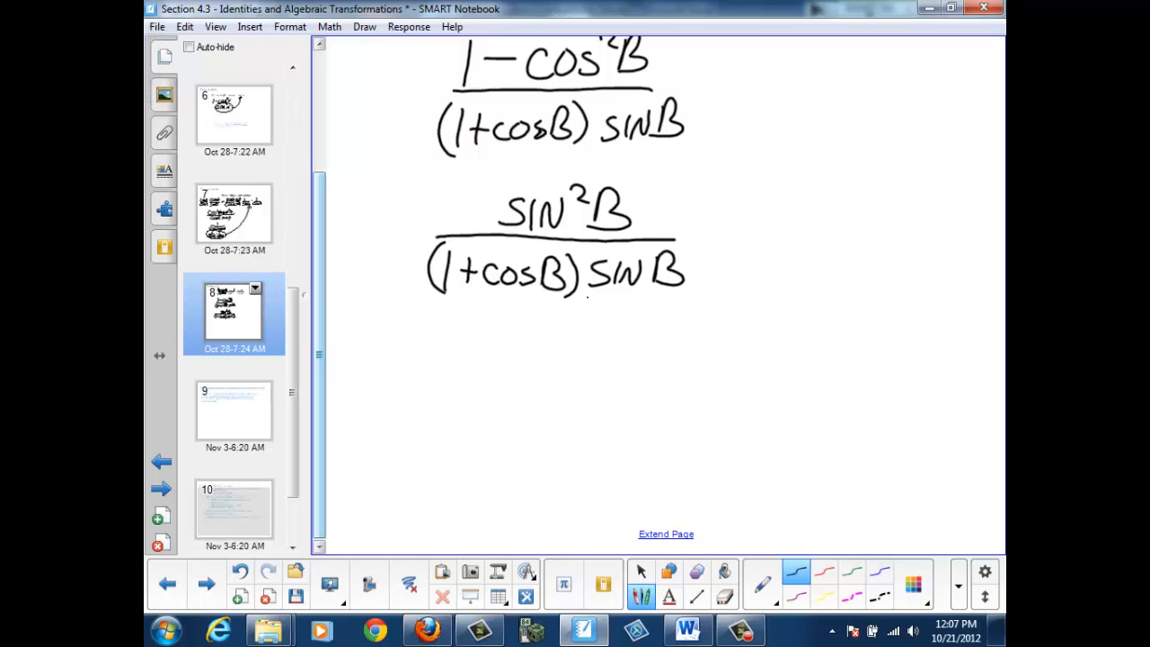
# Cancel sin B, write and circle sin B/(1 + cos B), then move to the strategies recap slide
pyautogui.moveTo(589, 297); pyautogui.dragTo(701, 251)
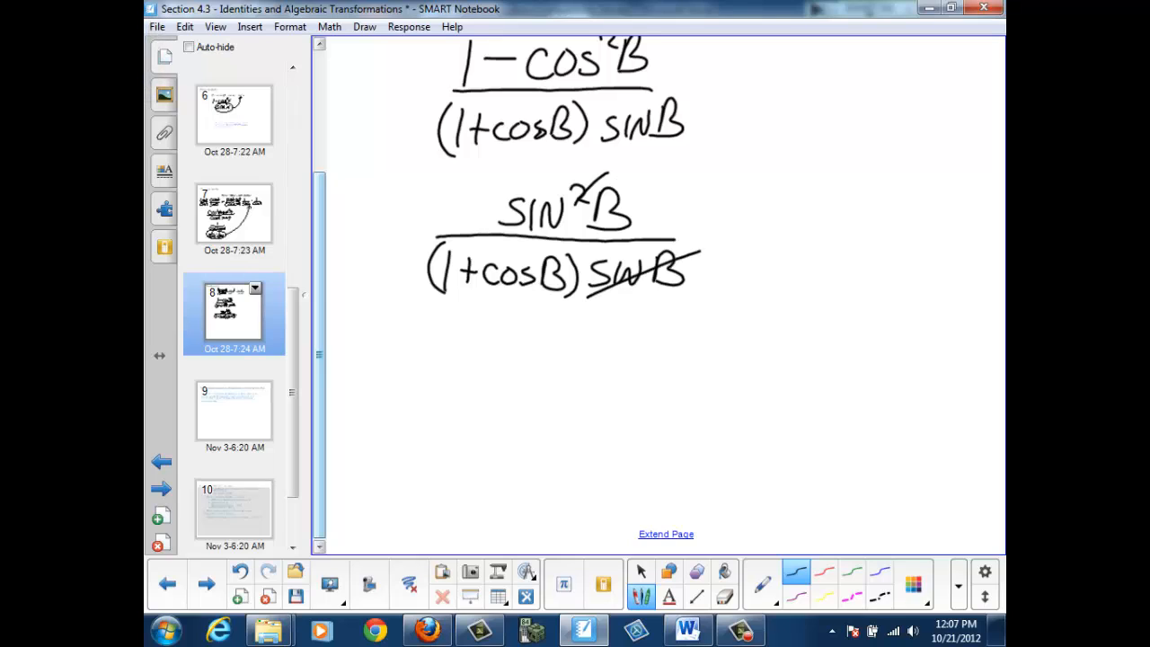
pyautogui.moveTo(517, 323); pyautogui.dragTo(512, 339)
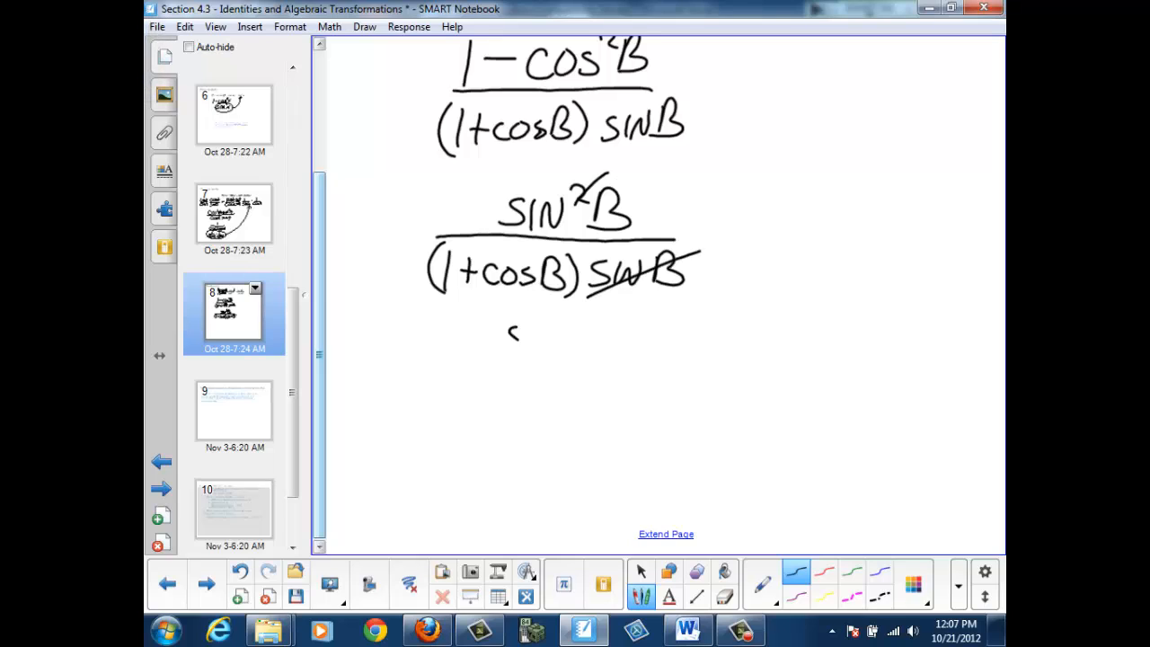
pyautogui.moveTo(506, 338); pyautogui.dragTo(592, 341)
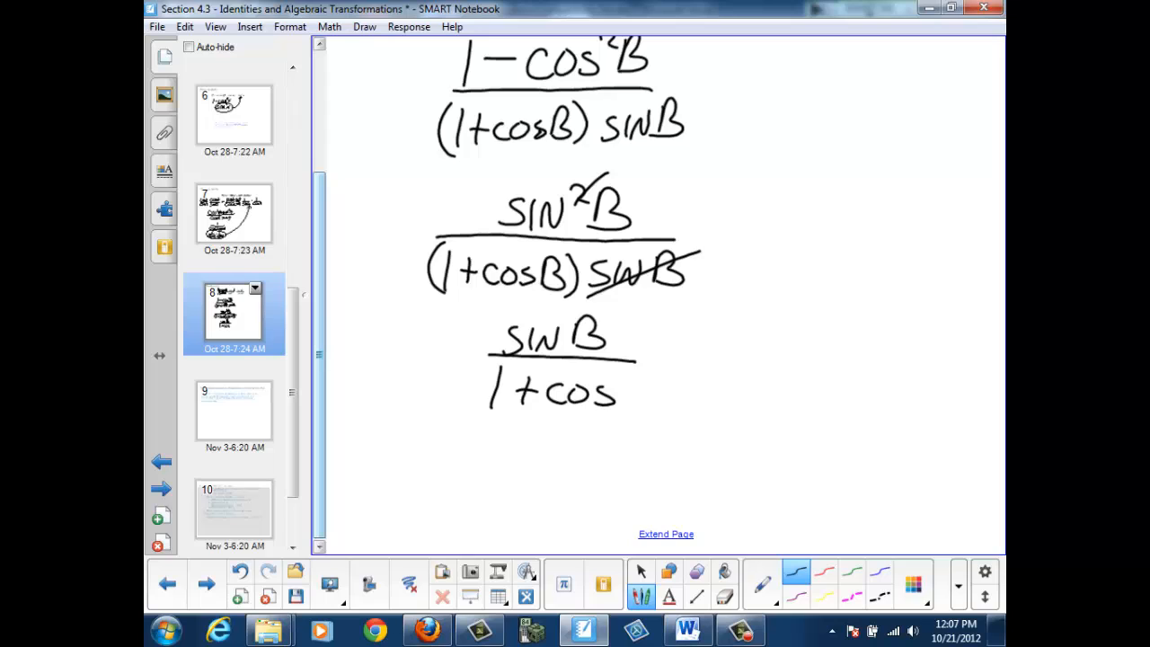
pyautogui.moveTo(618, 396); pyautogui.dragTo(650, 398)
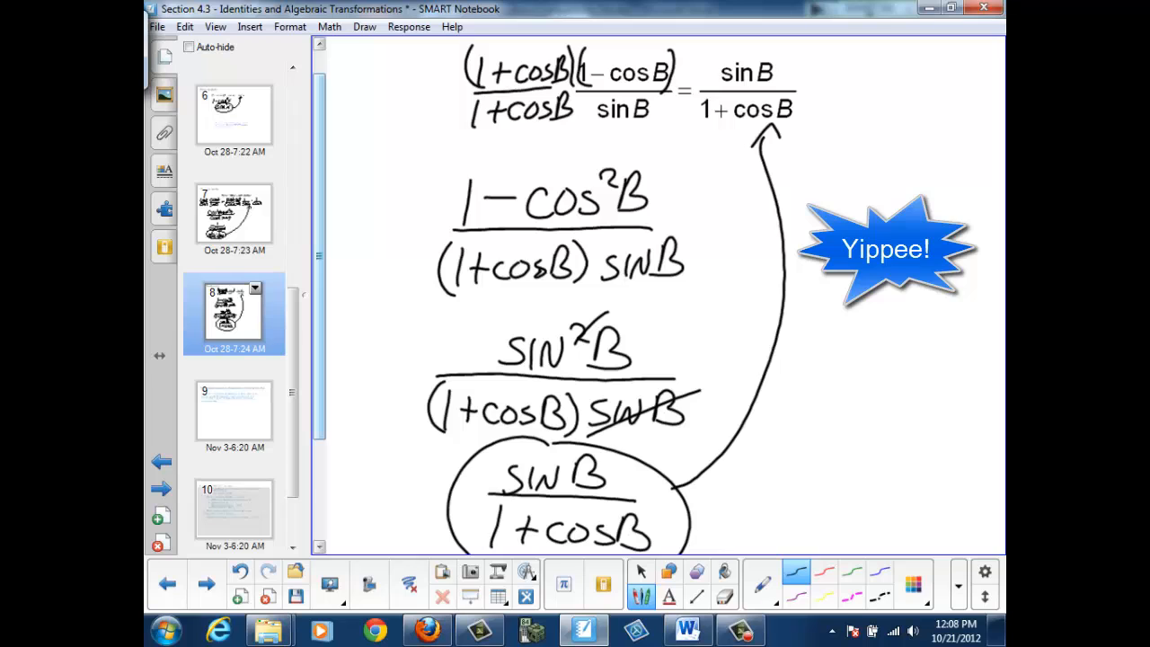
pyautogui.click(234, 410)
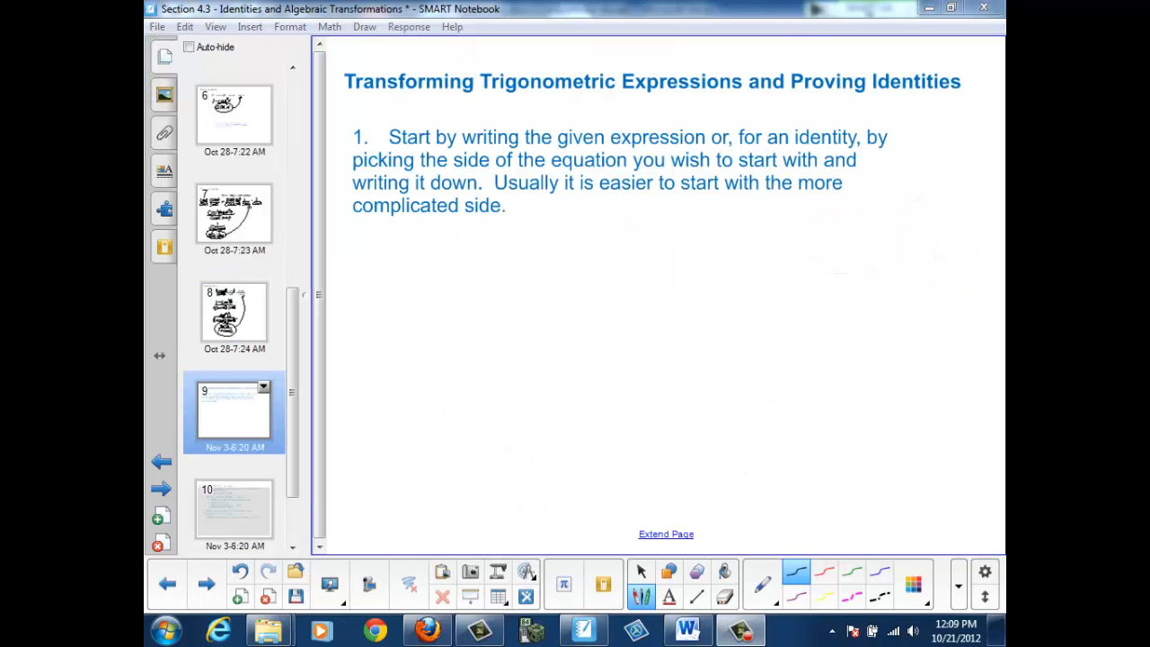